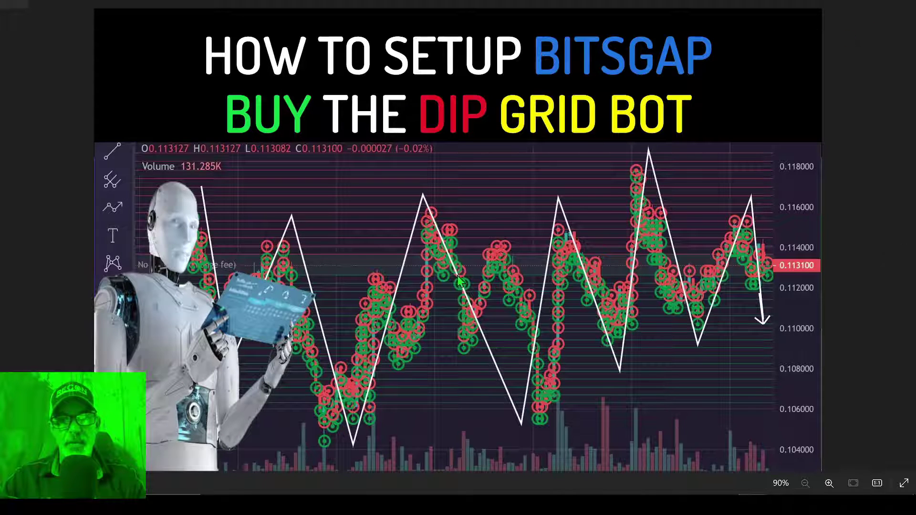
mouse_move(407, 283)
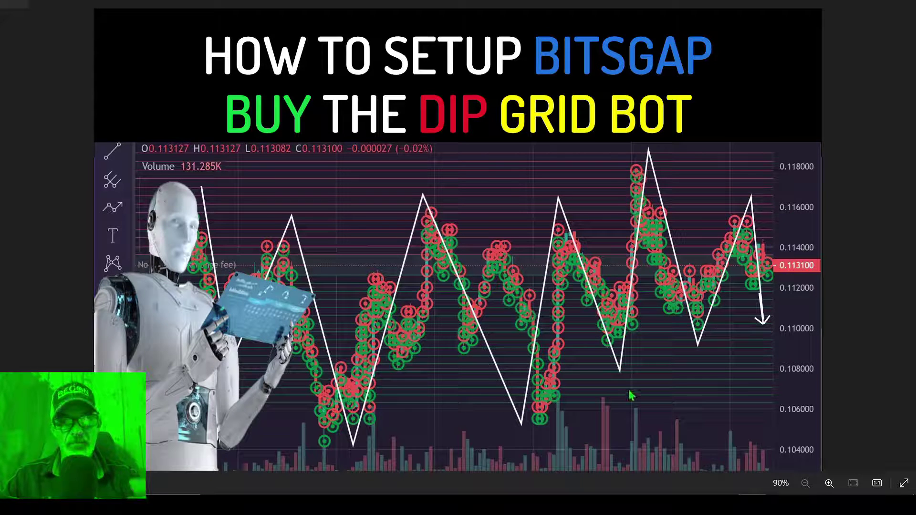
mouse_move(639, 192)
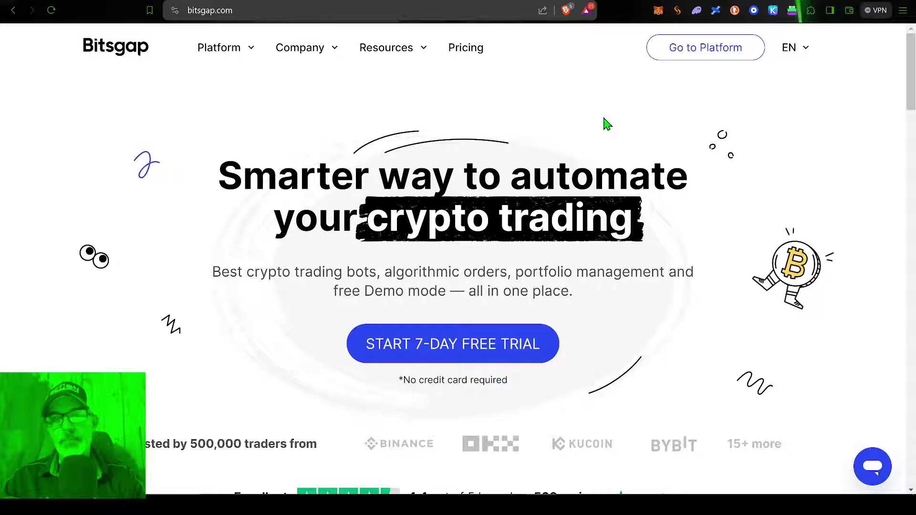
mouse_move(520, 154)
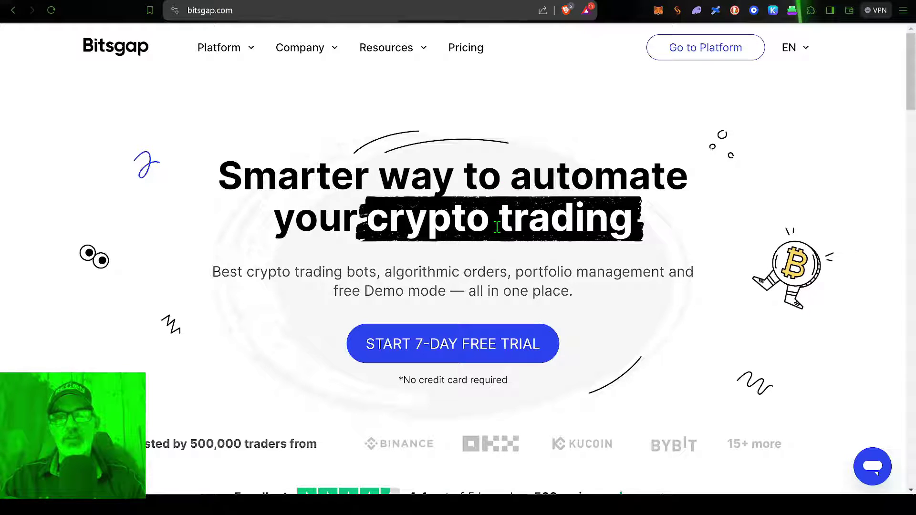
mouse_move(404, 290)
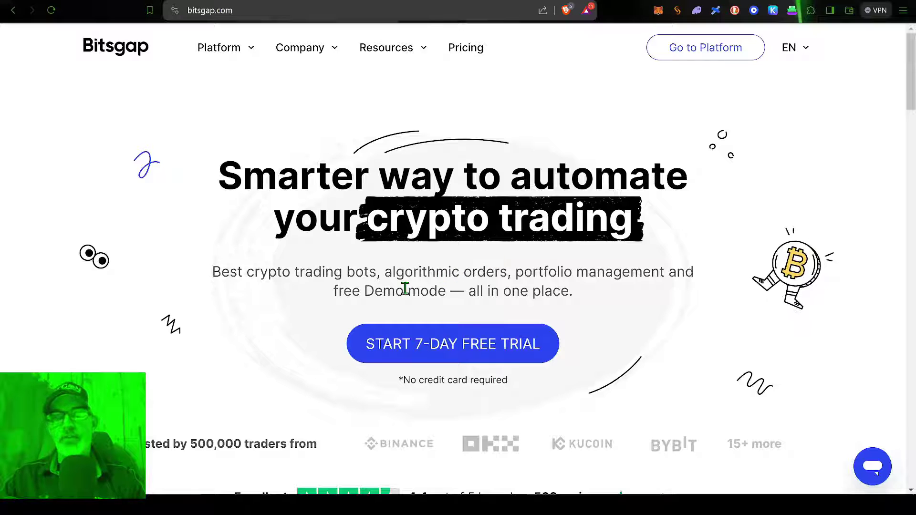
mouse_move(336, 298)
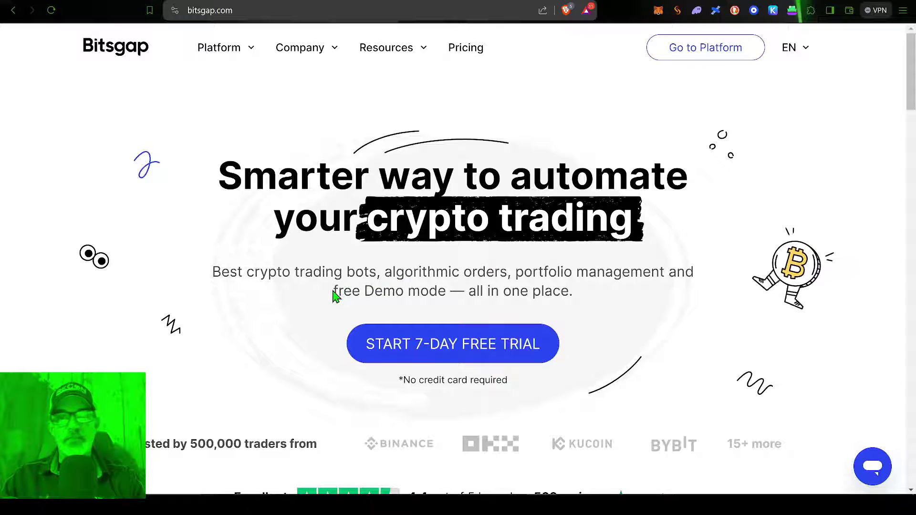
Highlight the phrase 'free Demo mode' in the Bitsgap homepage tagline
double_click(391, 291)
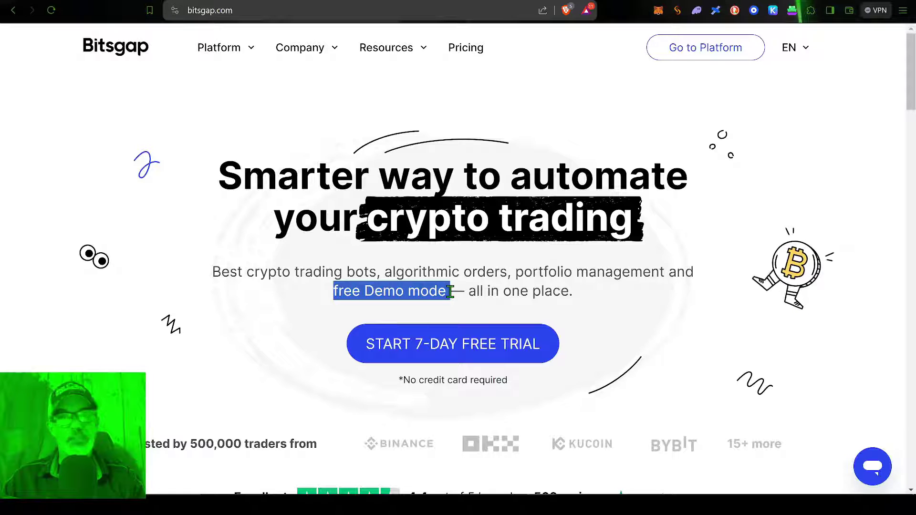
mouse_move(494, 352)
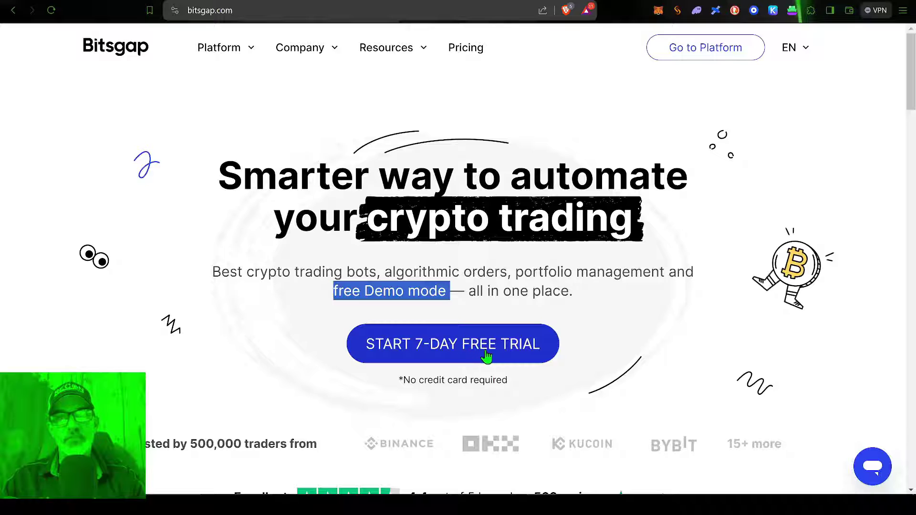
mouse_move(520, 360)
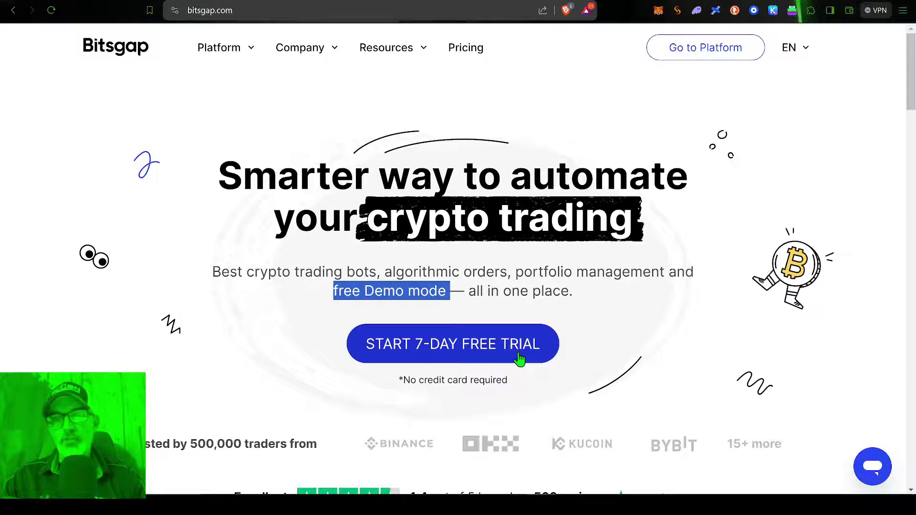
mouse_move(499, 348)
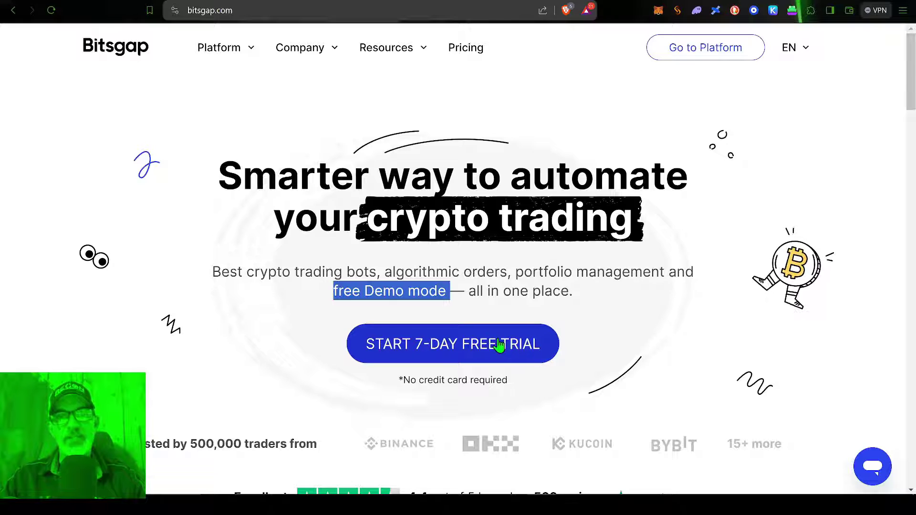
mouse_move(402, 291)
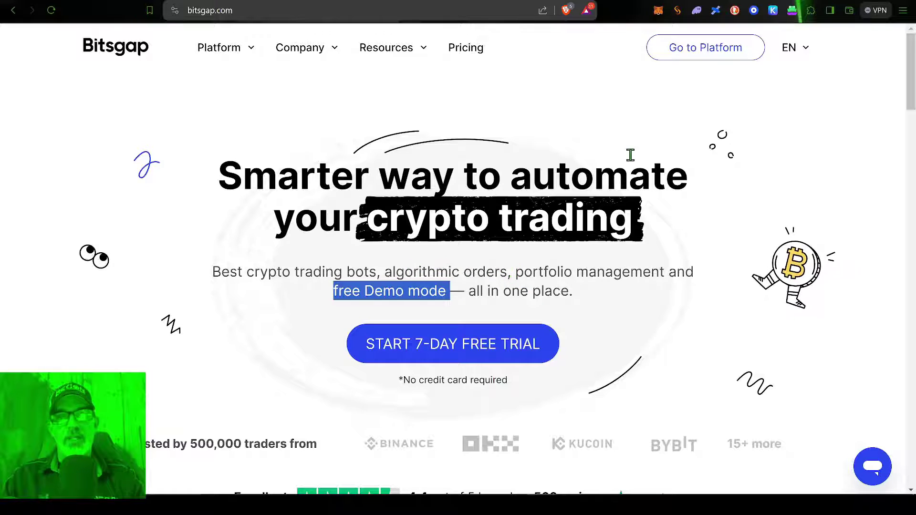
Enter the platform and view My exchanges, where Binance US is connected
click(704, 48)
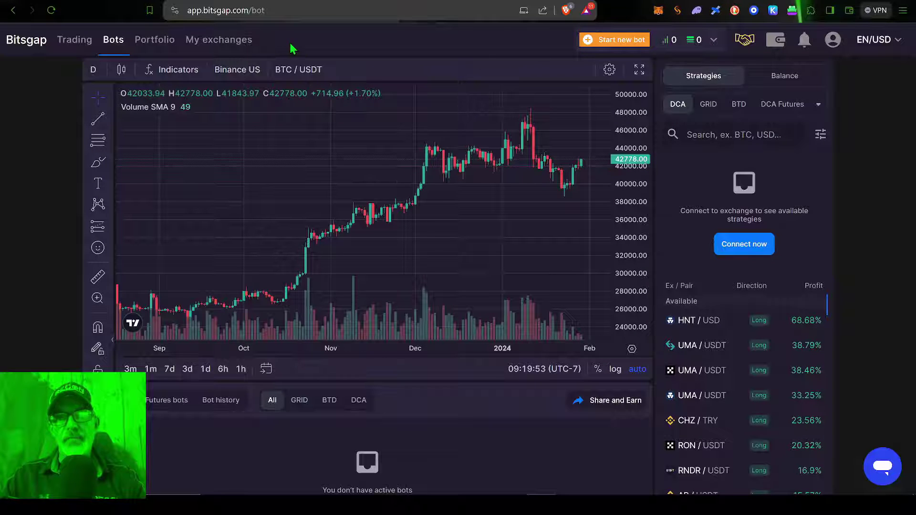
mouse_move(385, 58)
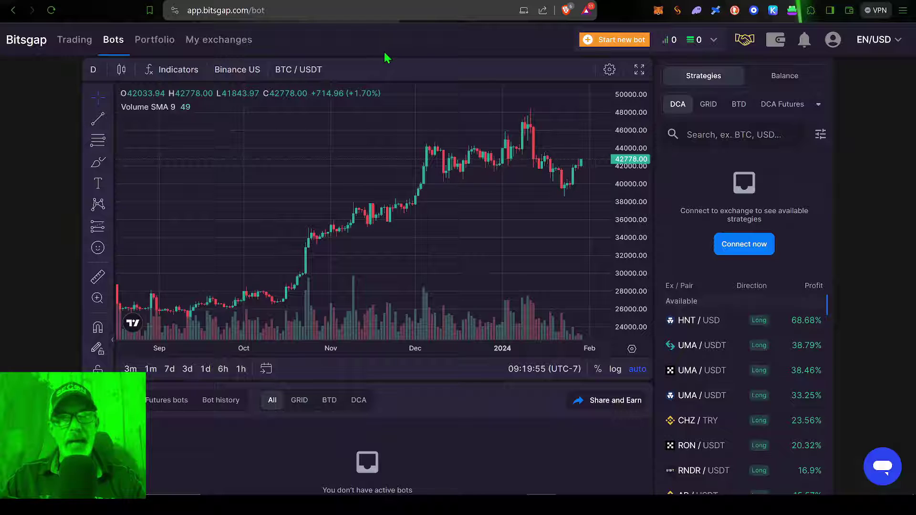
mouse_move(237, 48)
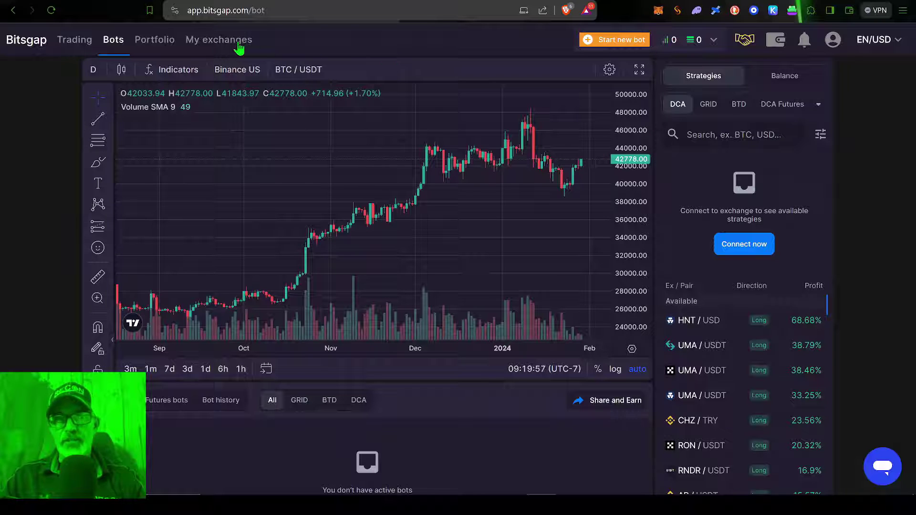
click(218, 40)
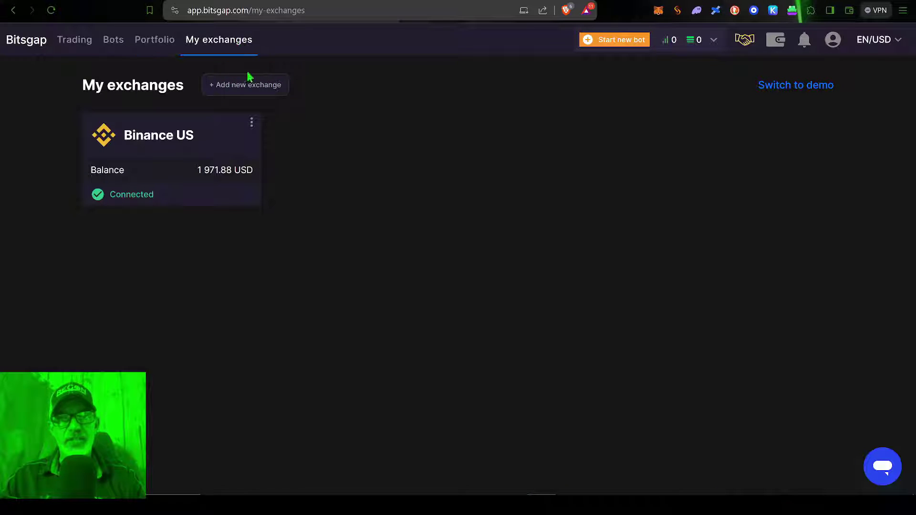
mouse_move(270, 181)
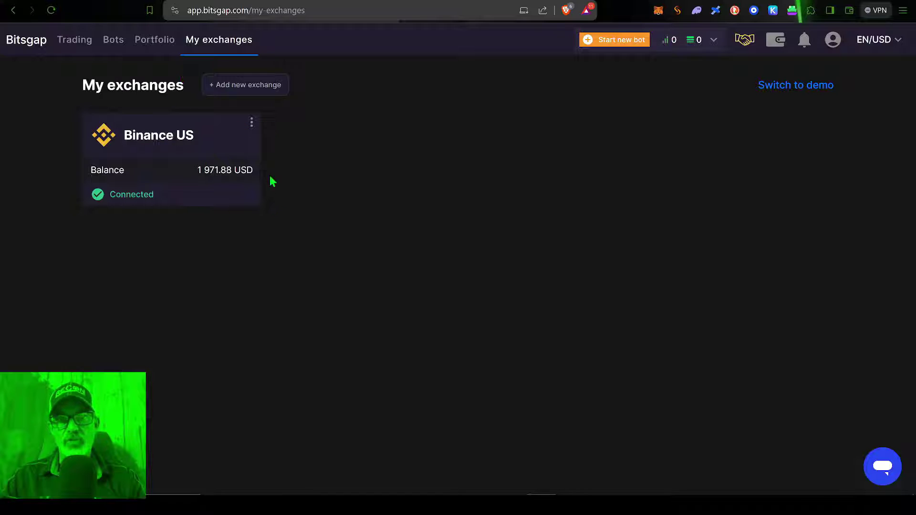
mouse_move(311, 204)
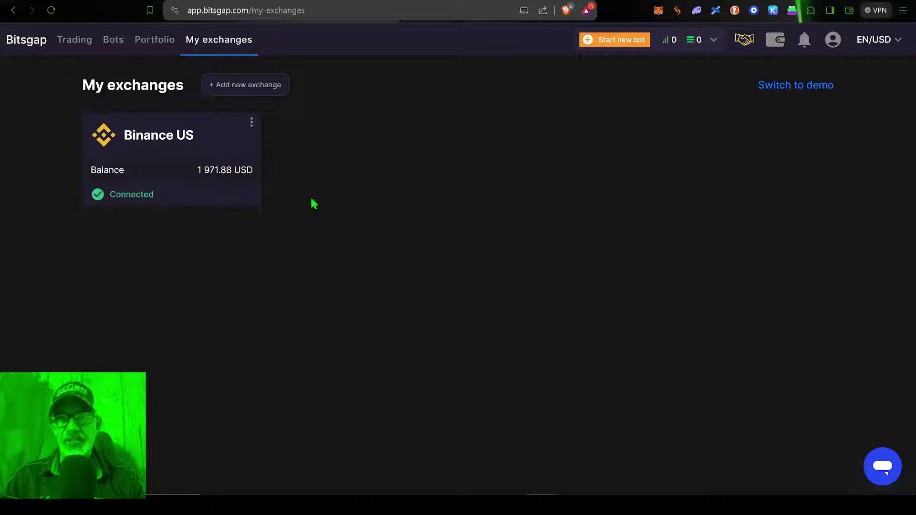
mouse_move(209, 144)
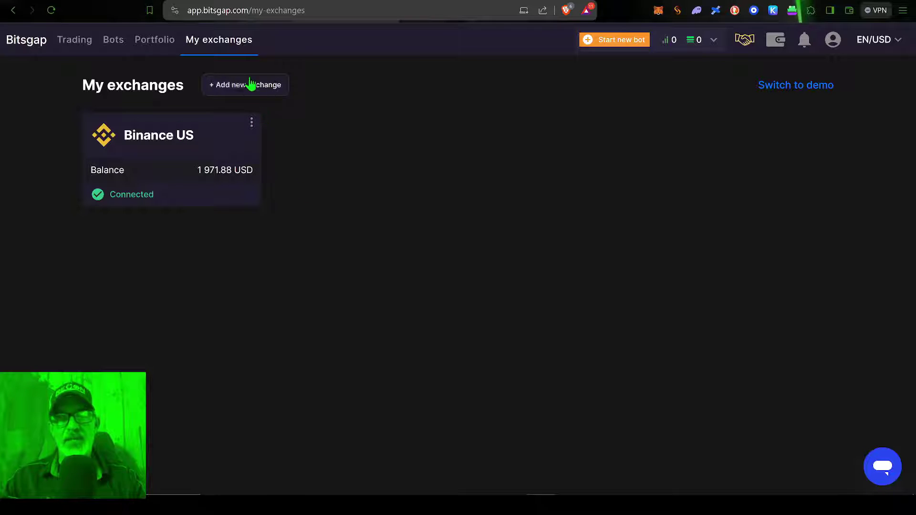
mouse_move(255, 91)
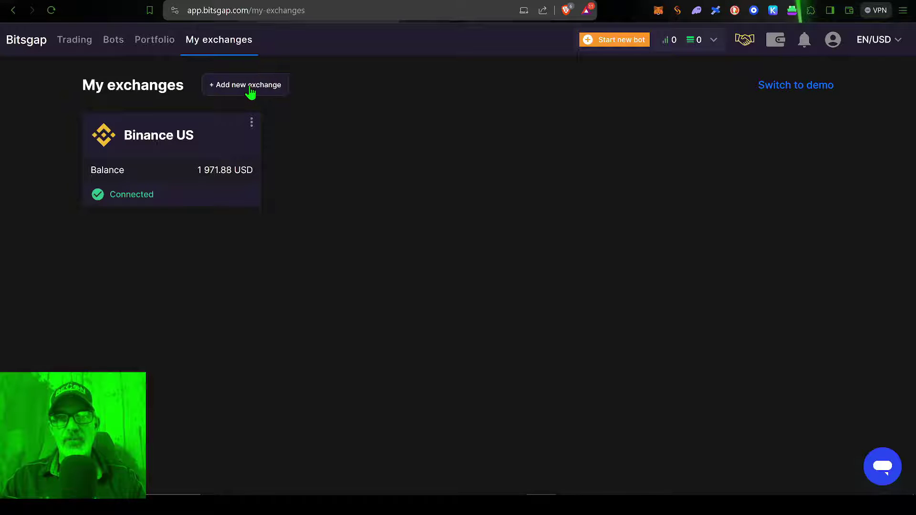
click(246, 85)
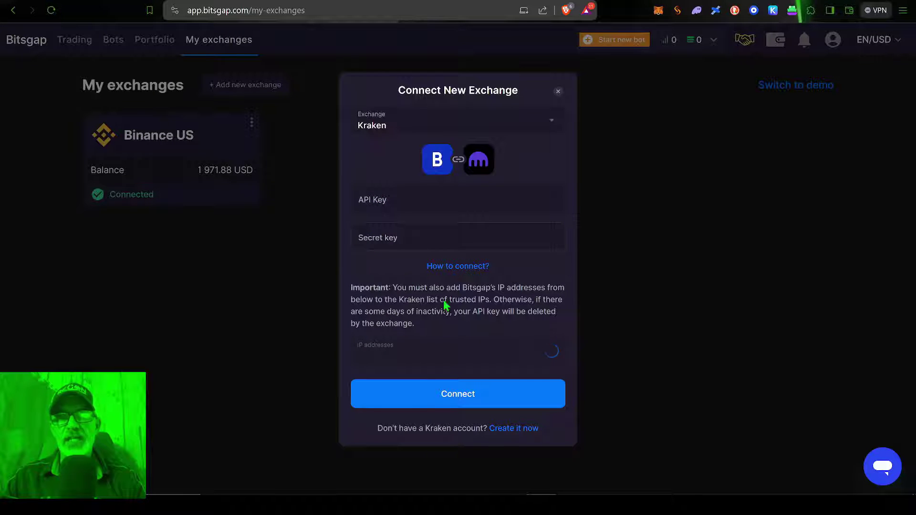
click(556, 92)
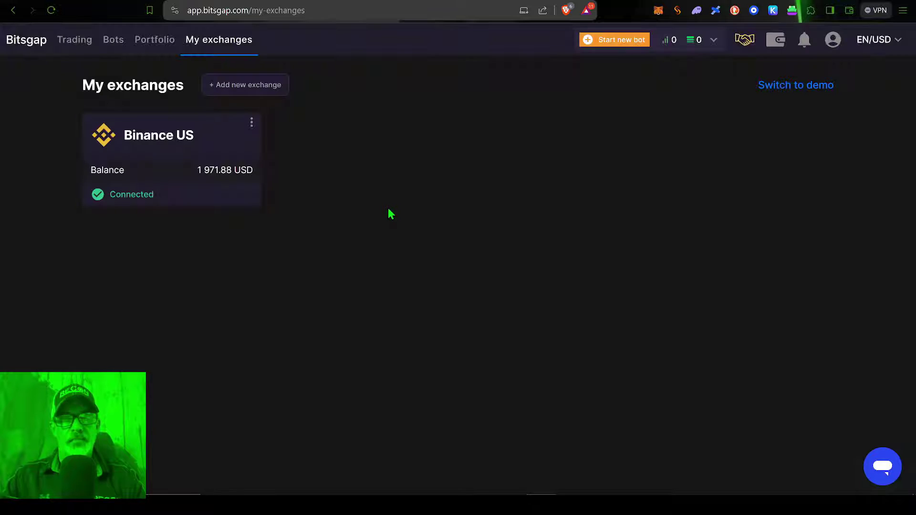
mouse_move(380, 152)
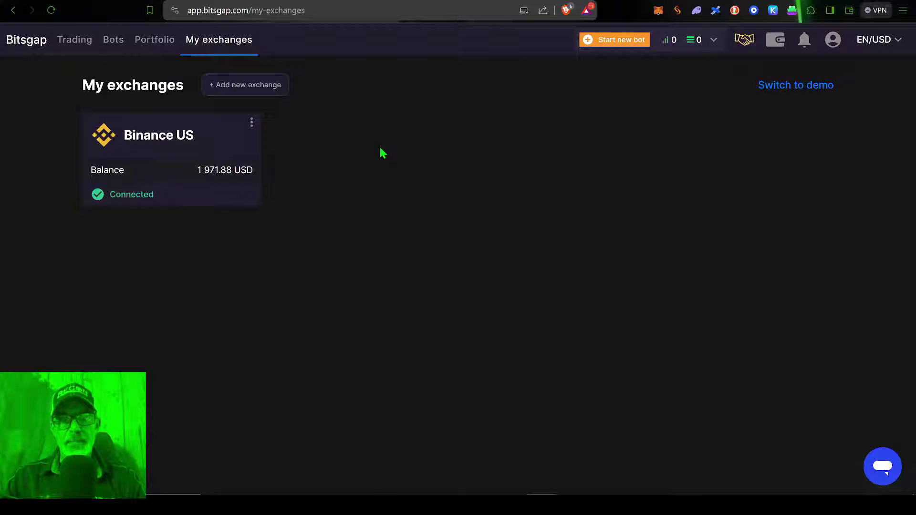
mouse_move(285, 148)
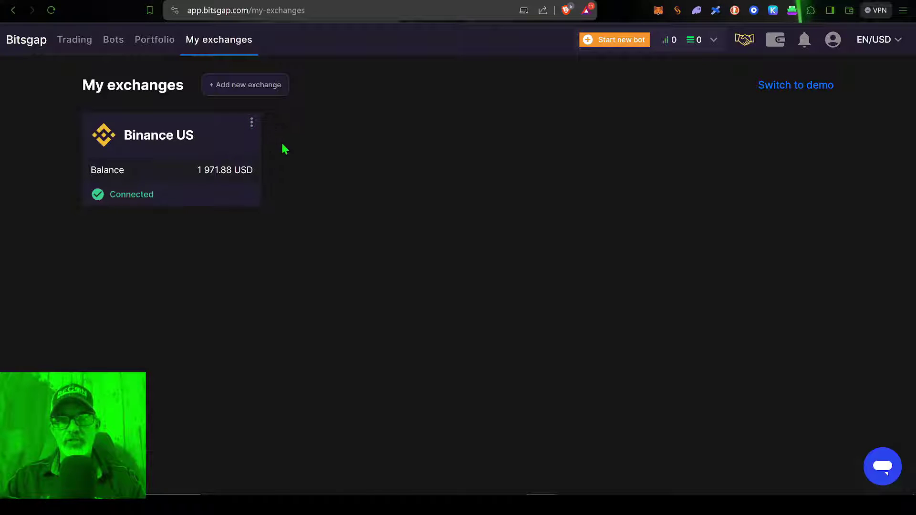
mouse_move(403, 182)
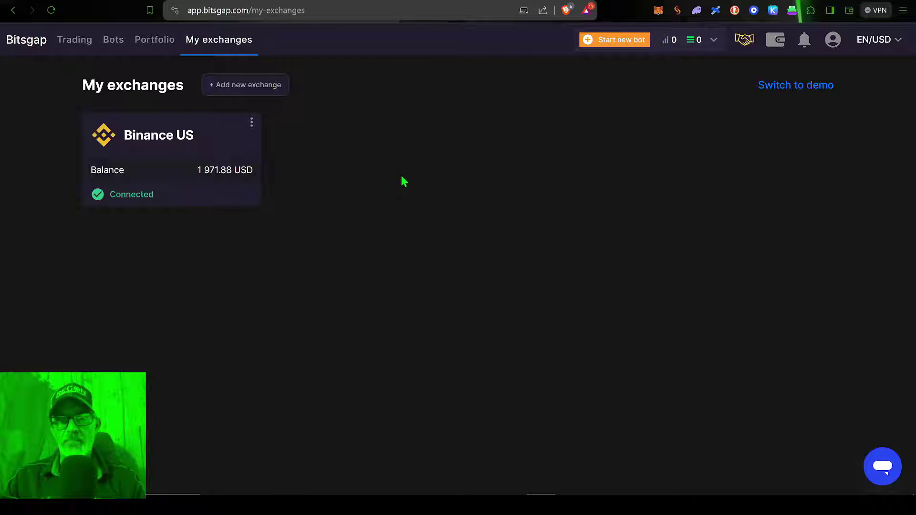
mouse_move(431, 202)
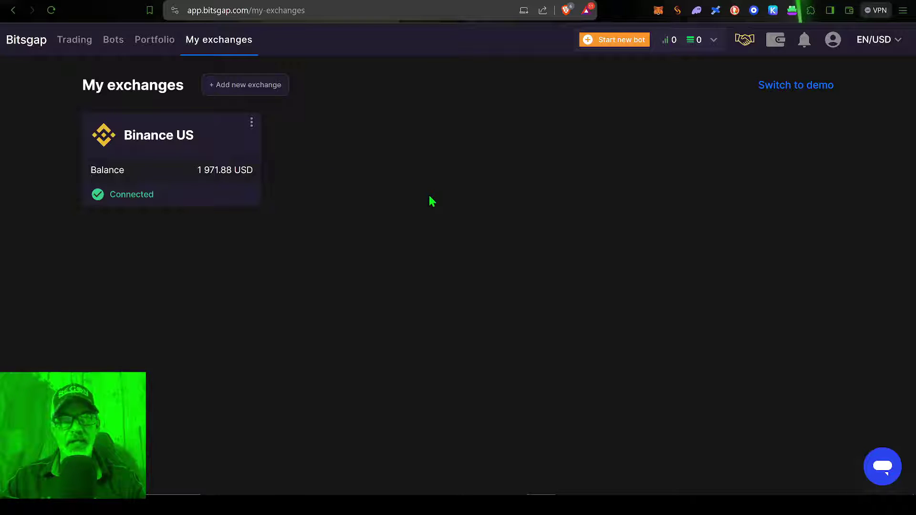
mouse_move(254, 137)
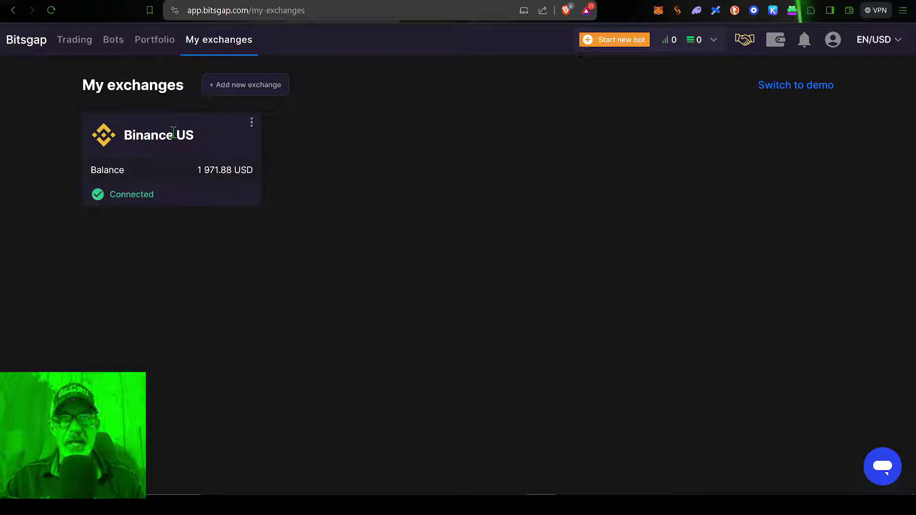
mouse_move(140, 174)
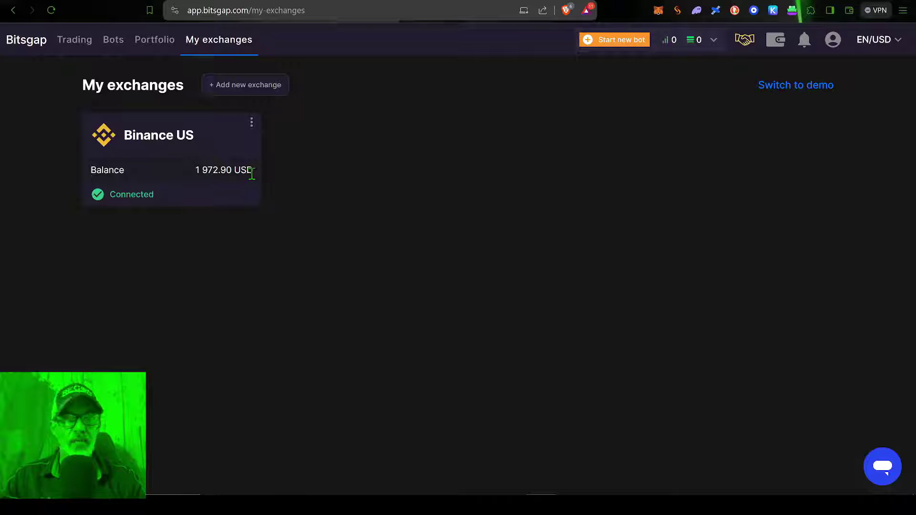
mouse_move(391, 173)
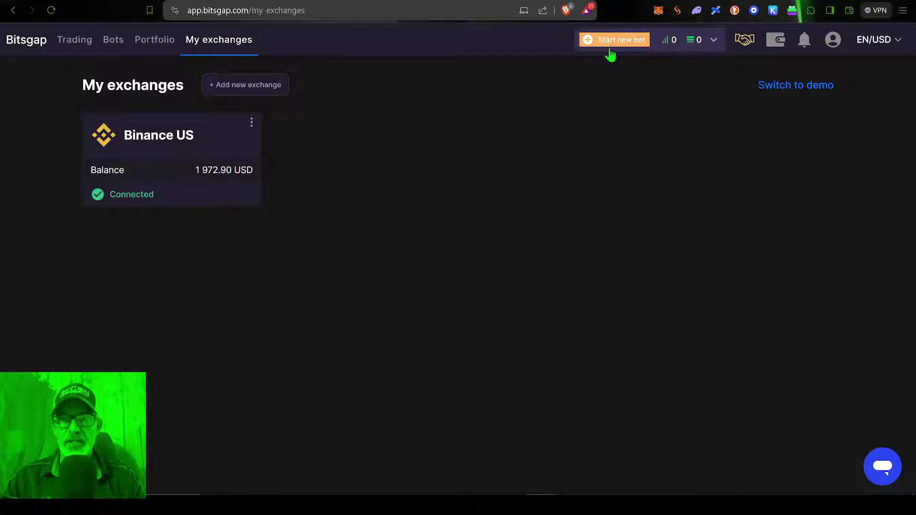
mouse_move(614, 47)
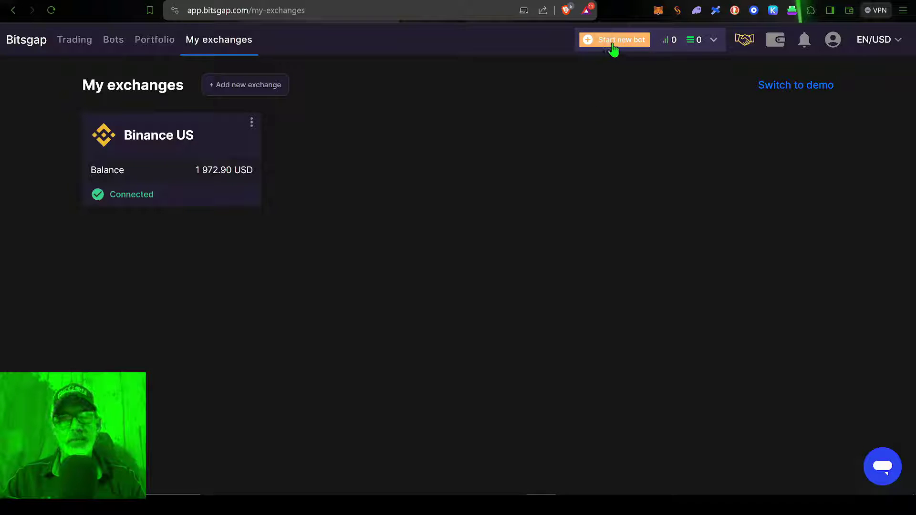
click(614, 39)
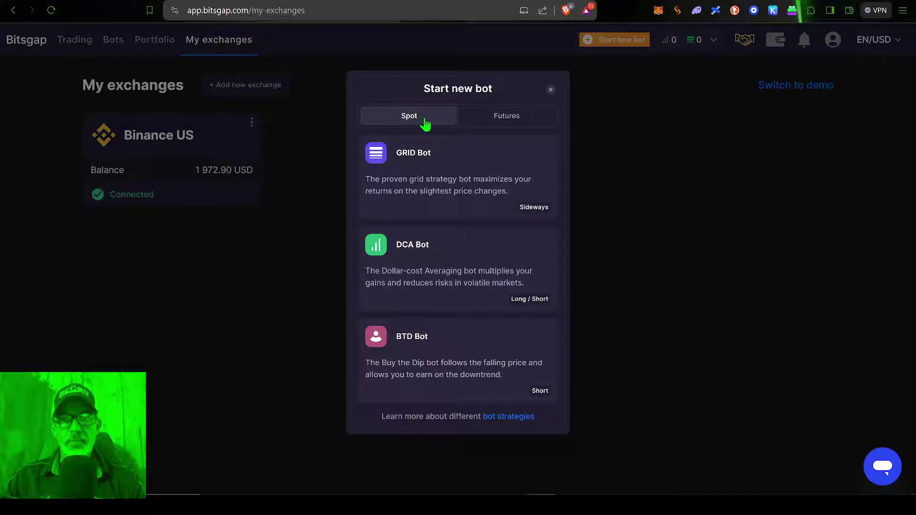
mouse_move(437, 290)
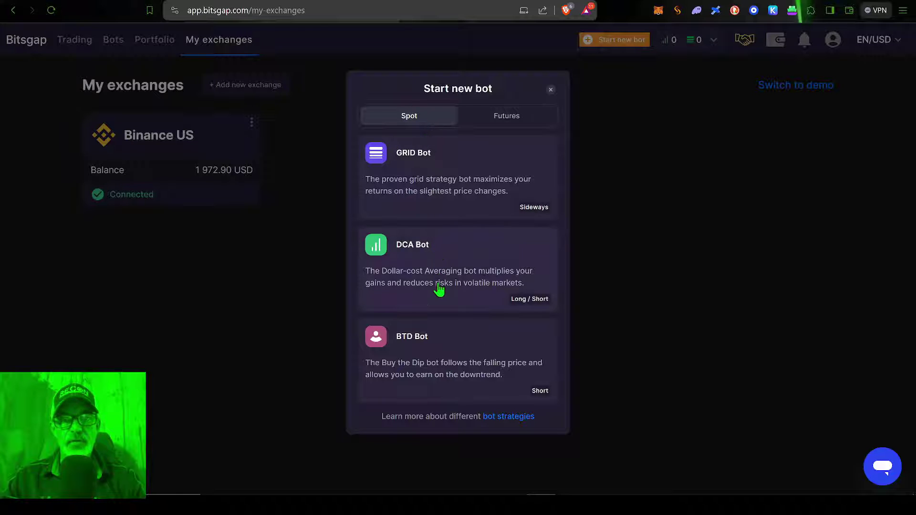
mouse_move(413, 180)
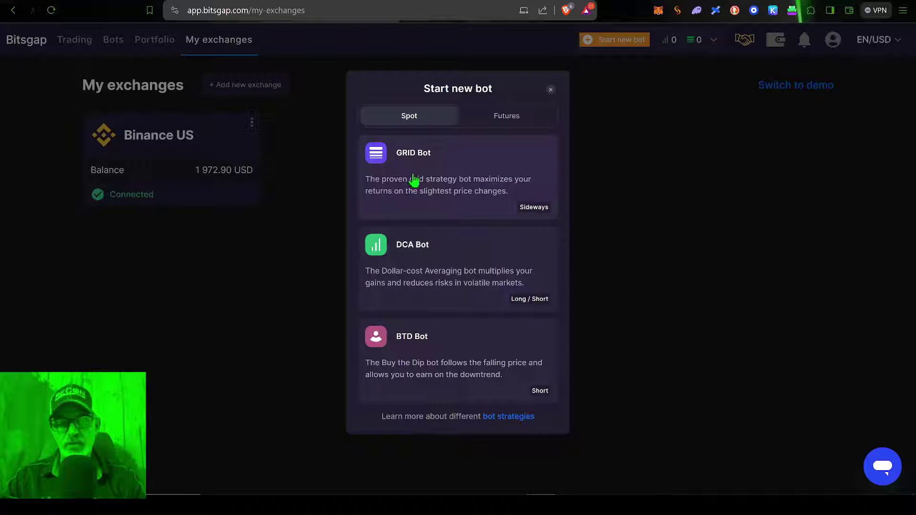
mouse_move(519, 214)
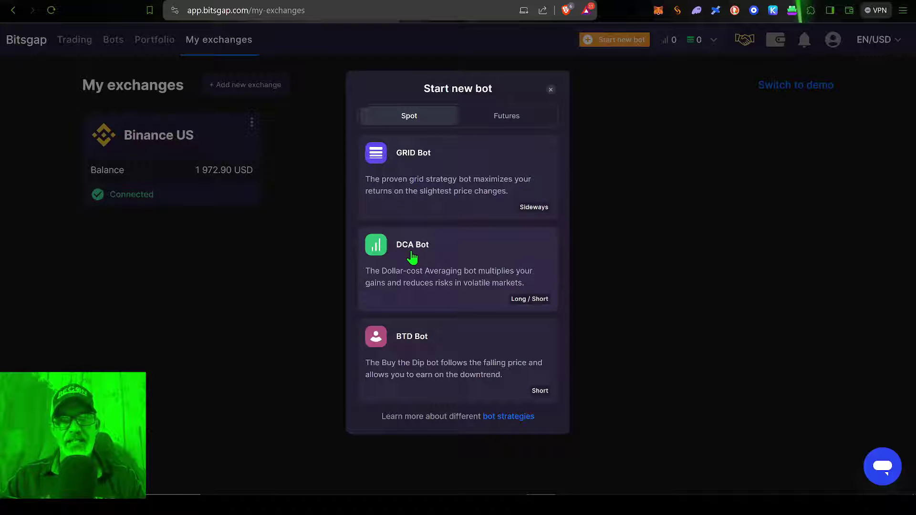
mouse_move(492, 299)
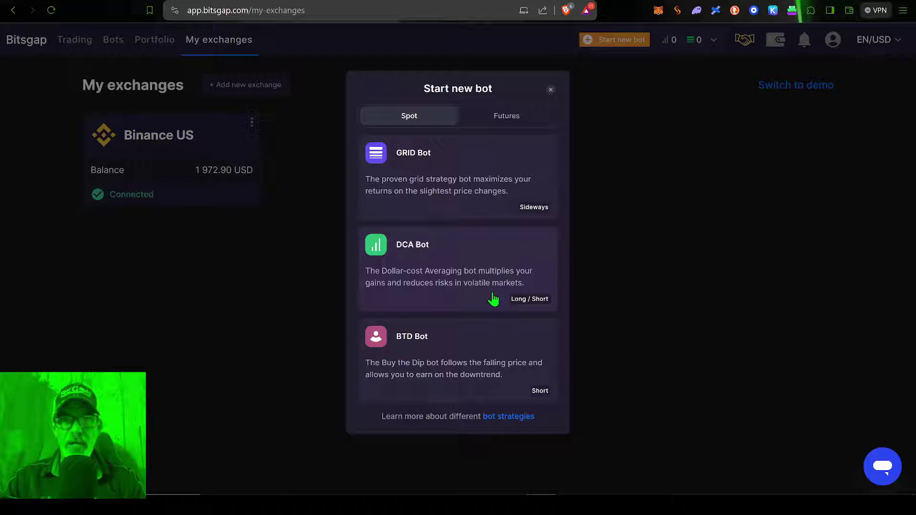
mouse_move(404, 336)
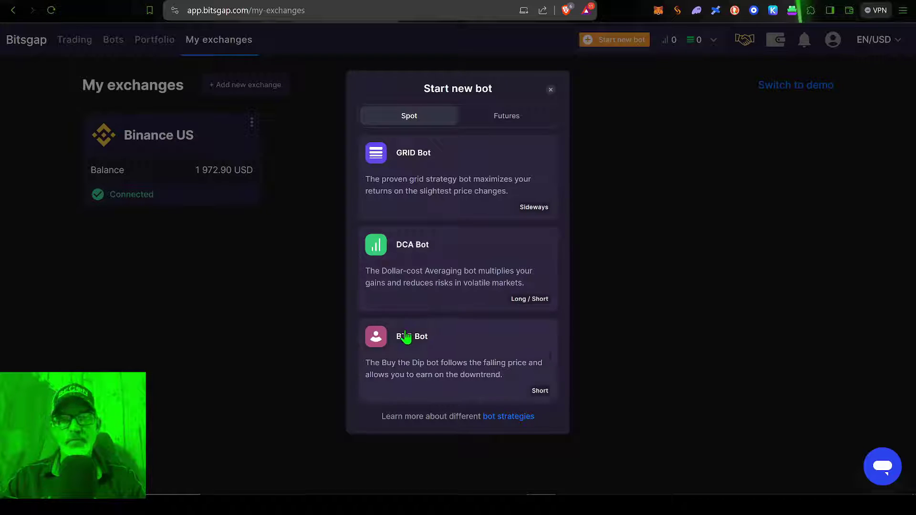
mouse_move(489, 381)
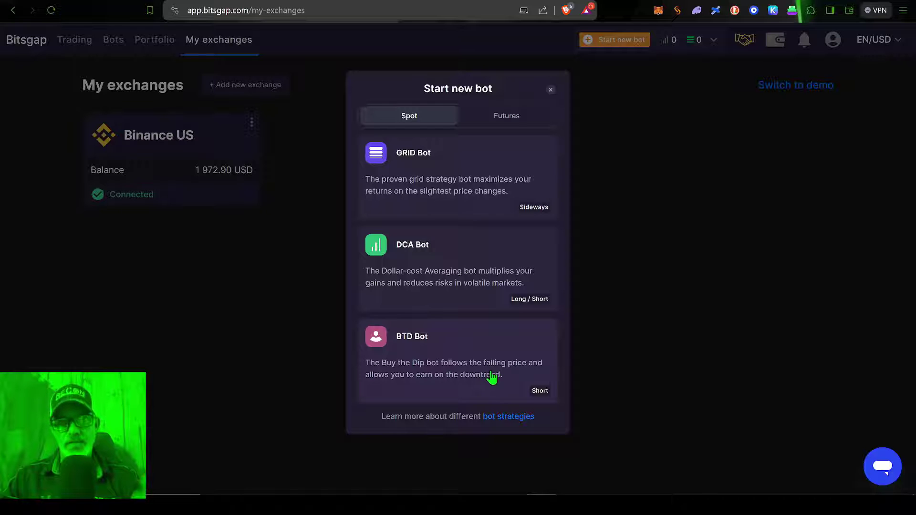
mouse_move(559, 212)
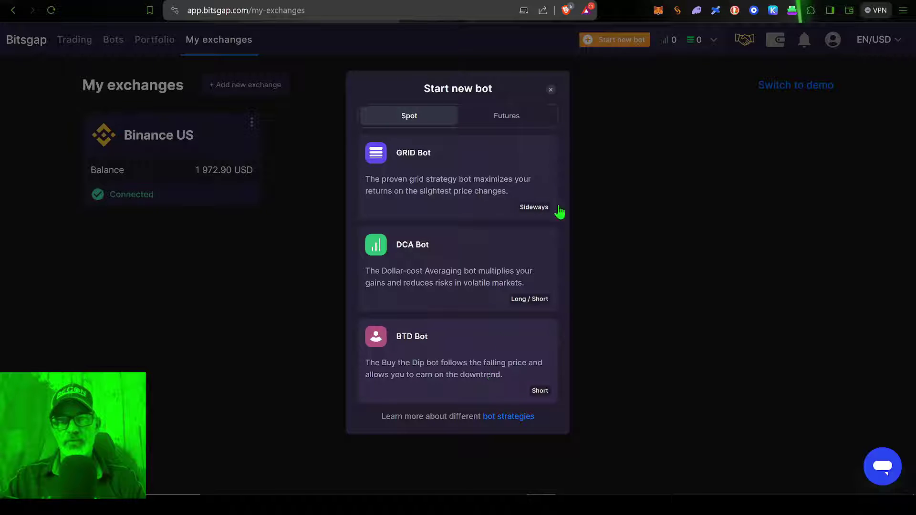
mouse_move(417, 353)
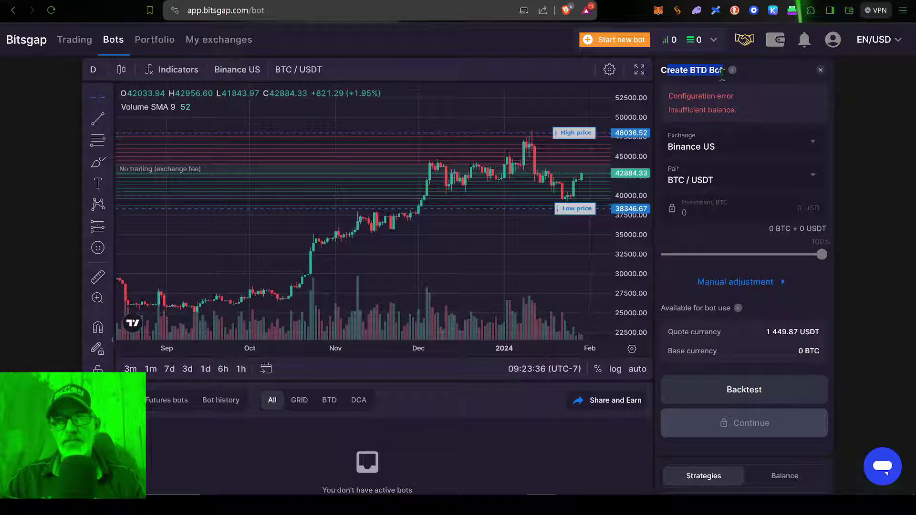
mouse_move(713, 180)
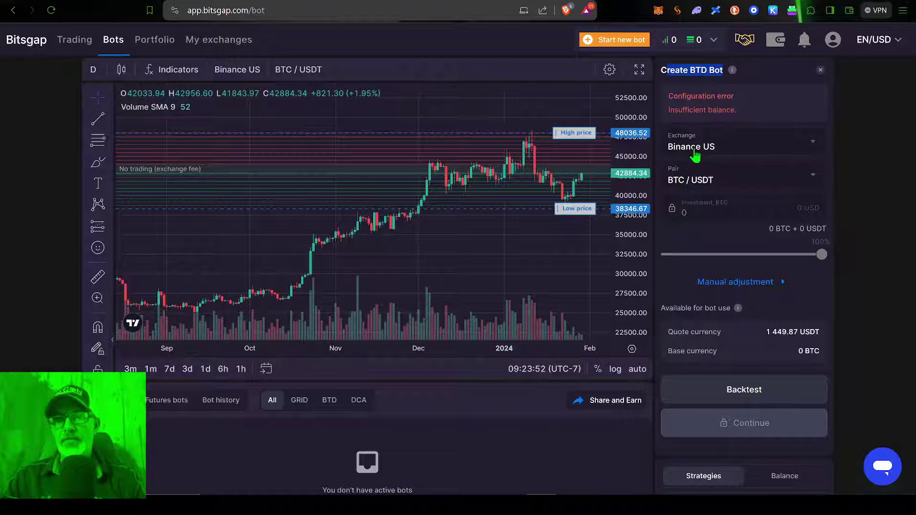
mouse_move(659, 174)
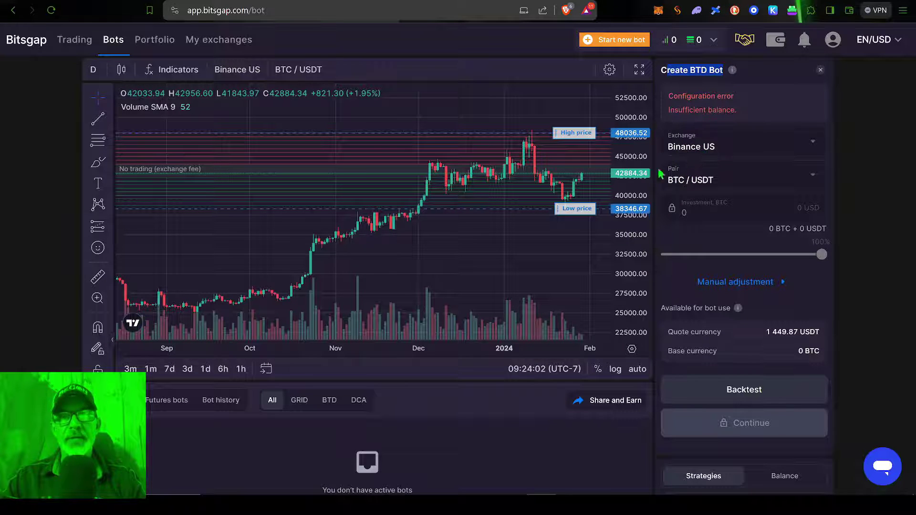
mouse_move(675, 192)
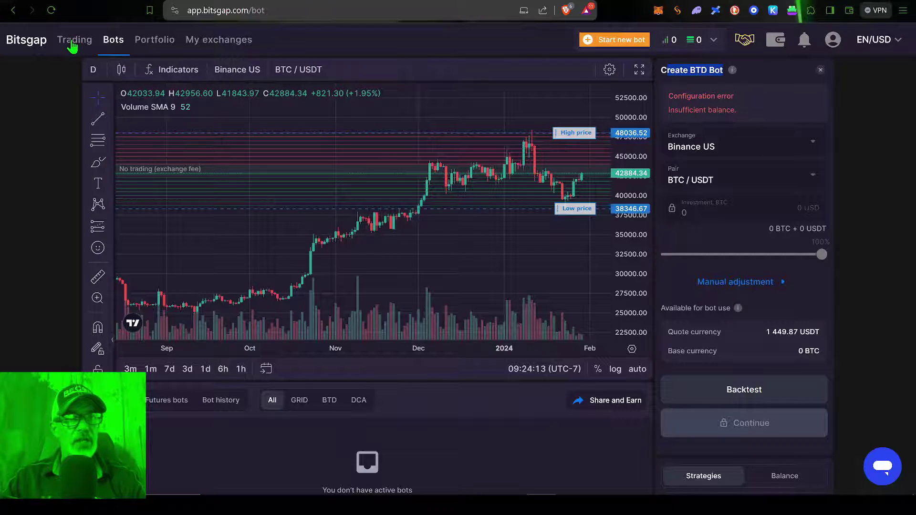
click(74, 40)
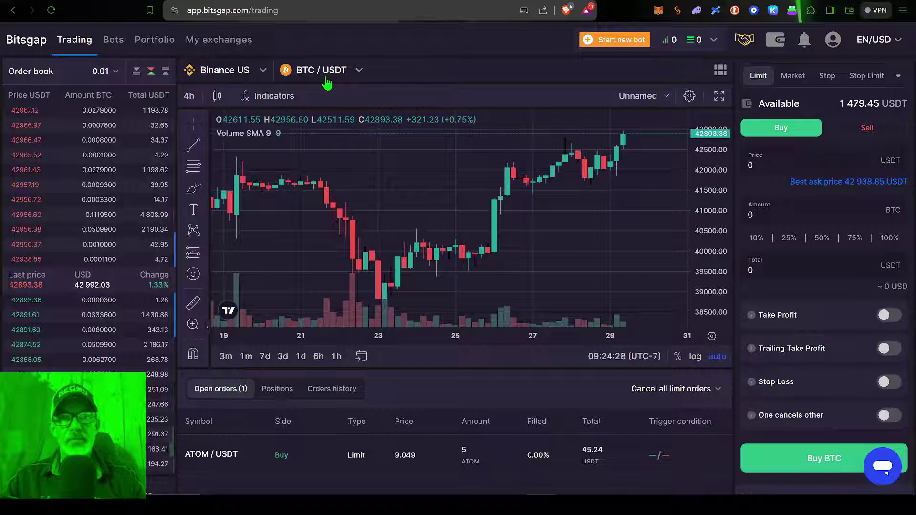
click(113, 40)
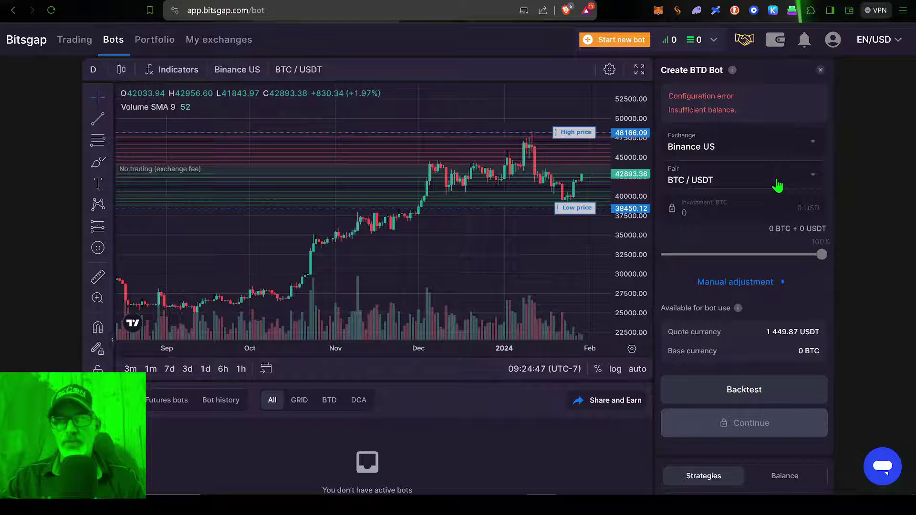
Select the ATOM / USDT pair and confirm the 4.85 ATOM investment amount
click(742, 180)
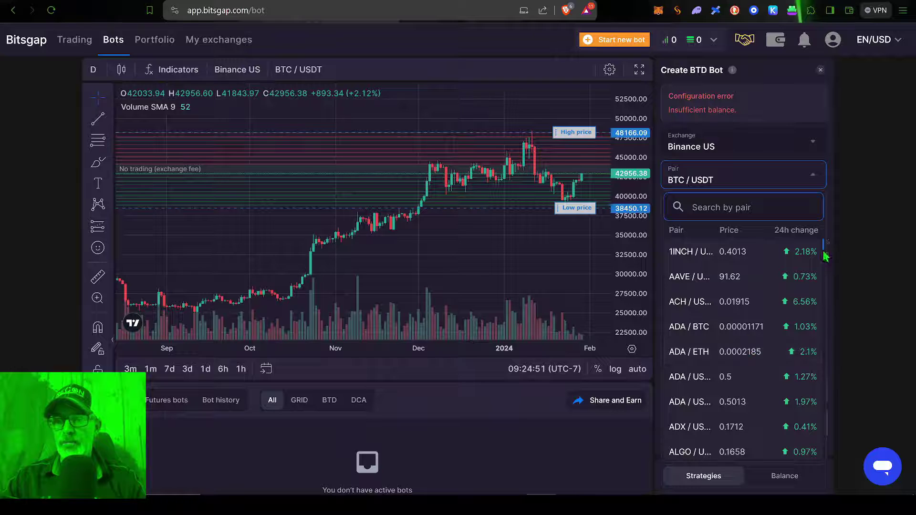
scroll(down, 3)
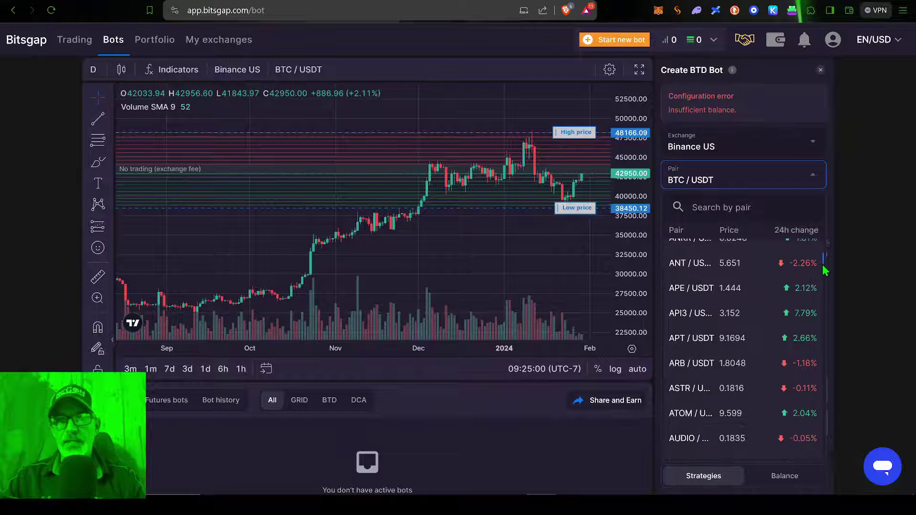
scroll(down, 3)
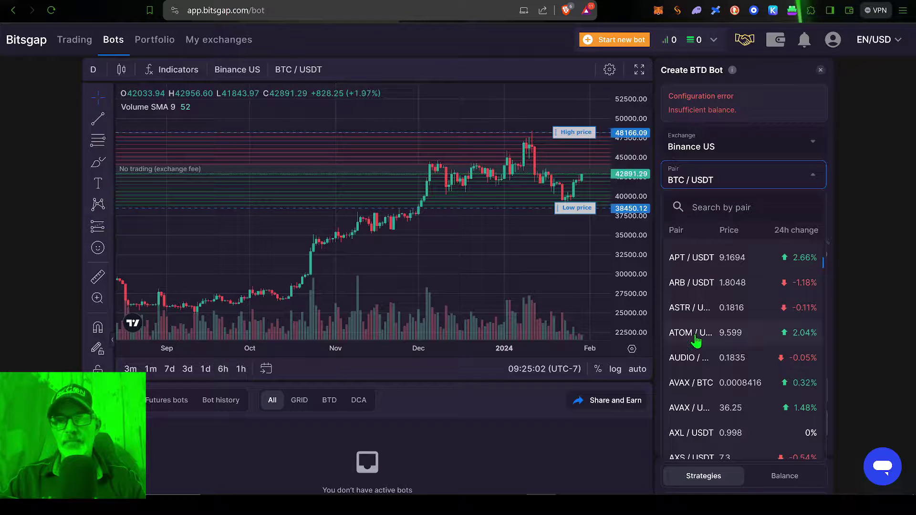
click(691, 332)
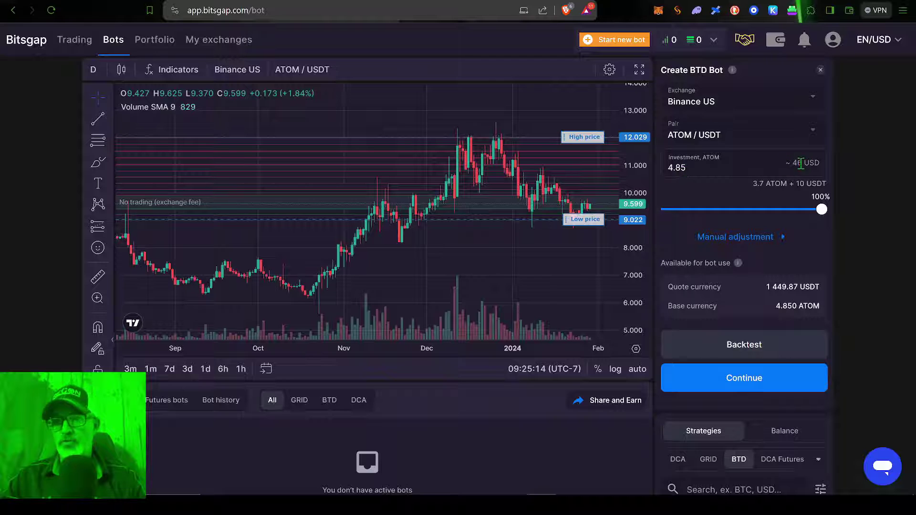
click(743, 164)
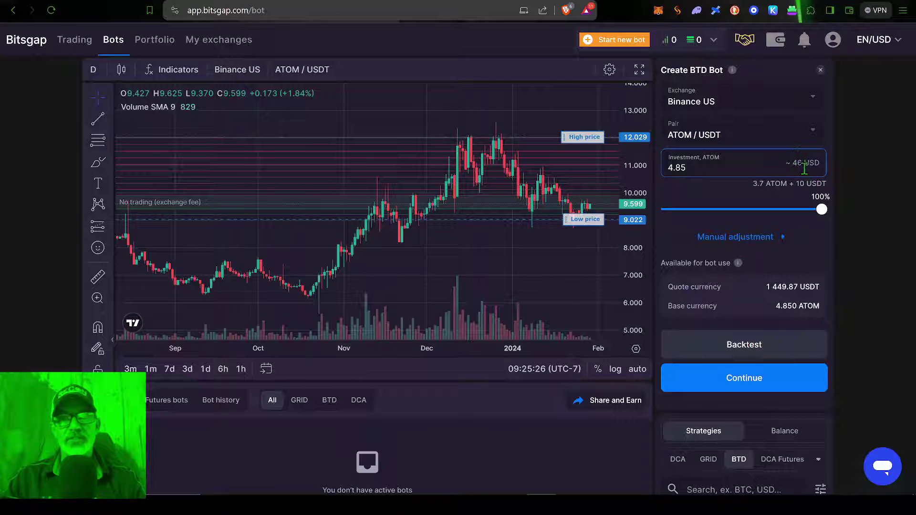
mouse_move(724, 262)
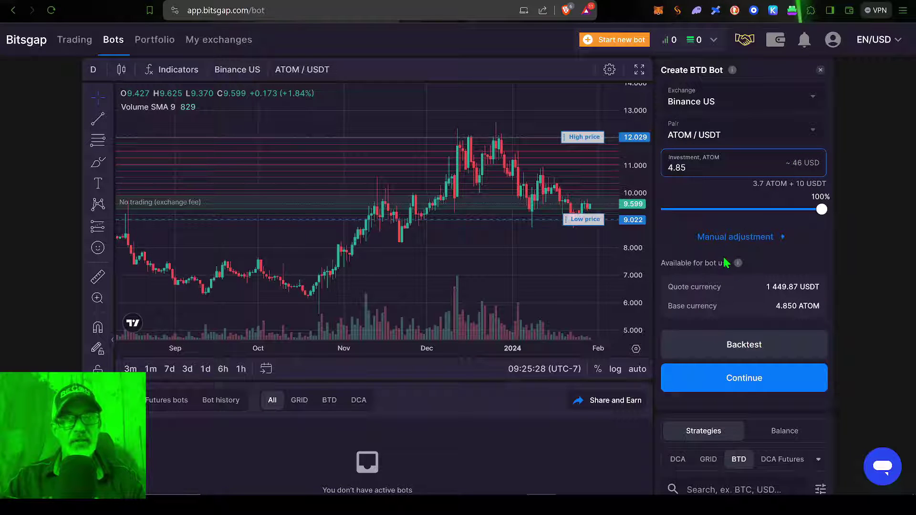
mouse_move(517, 218)
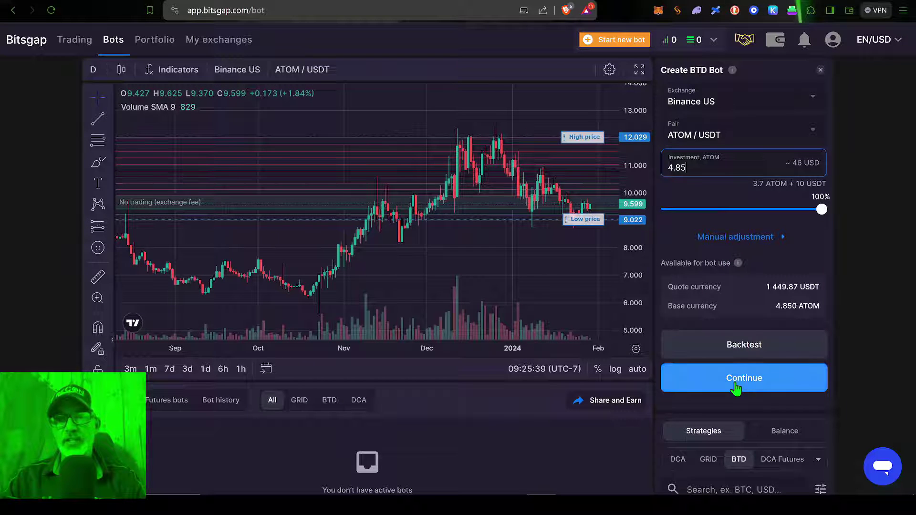
mouse_move(675, 256)
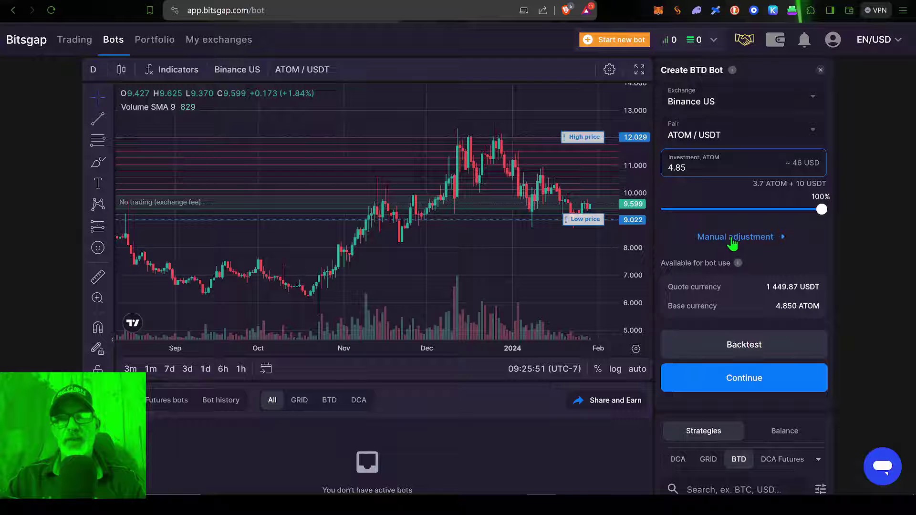
Enable Manual adjustment and enter low price 9 and high price 13 with Trailing on
click(735, 237)
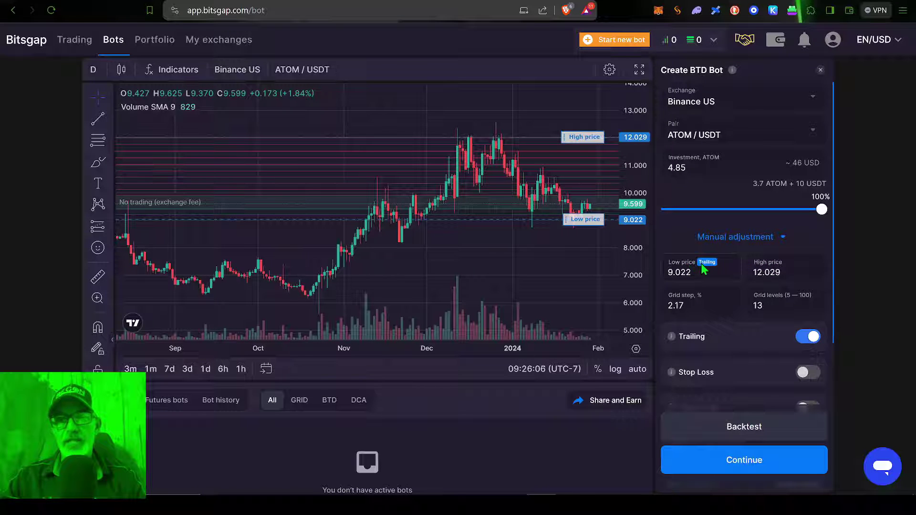
click(689, 272)
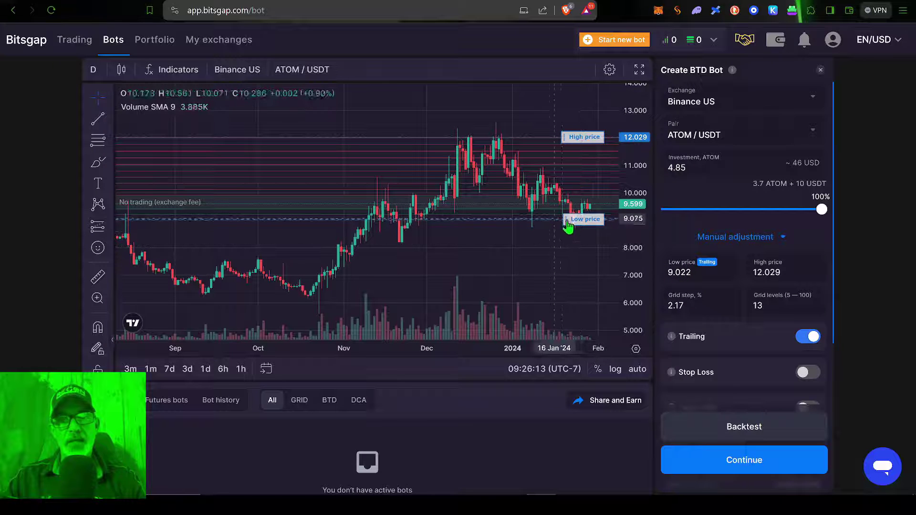
click(701, 272)
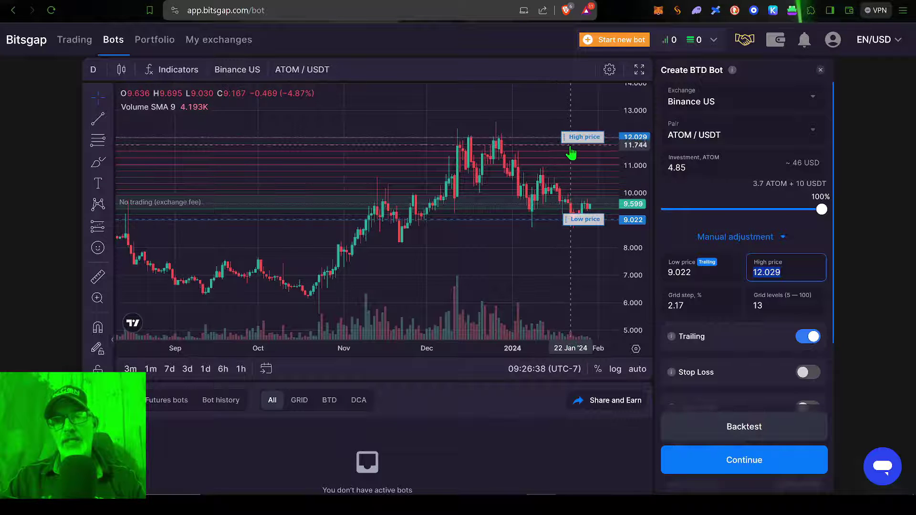
mouse_move(532, 165)
text(9)
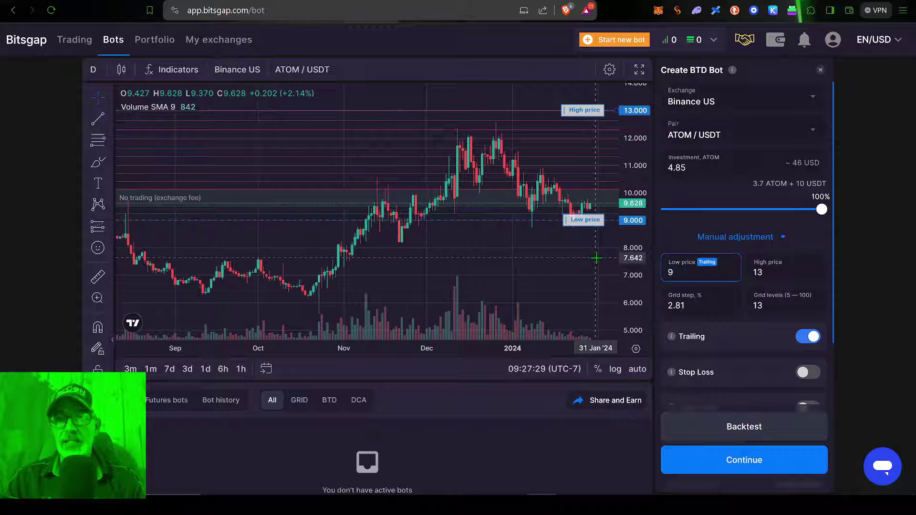
mouse_move(686, 272)
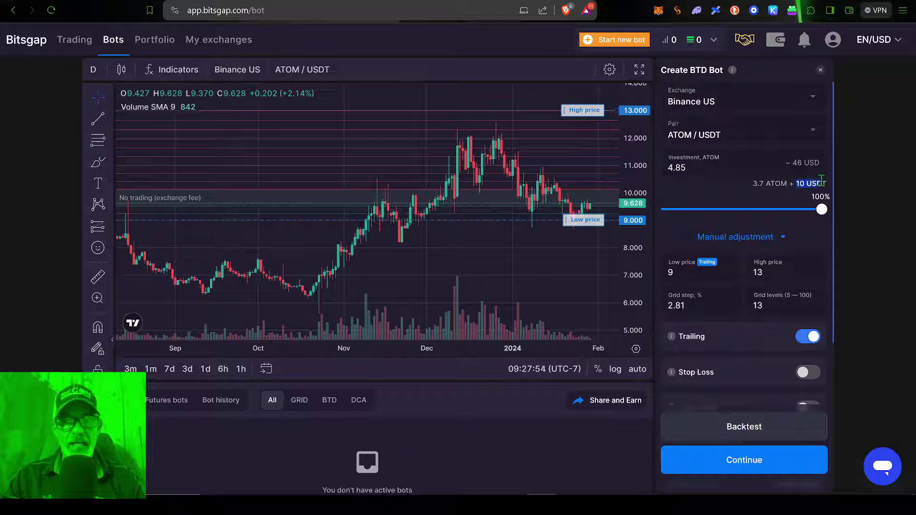
mouse_move(614, 228)
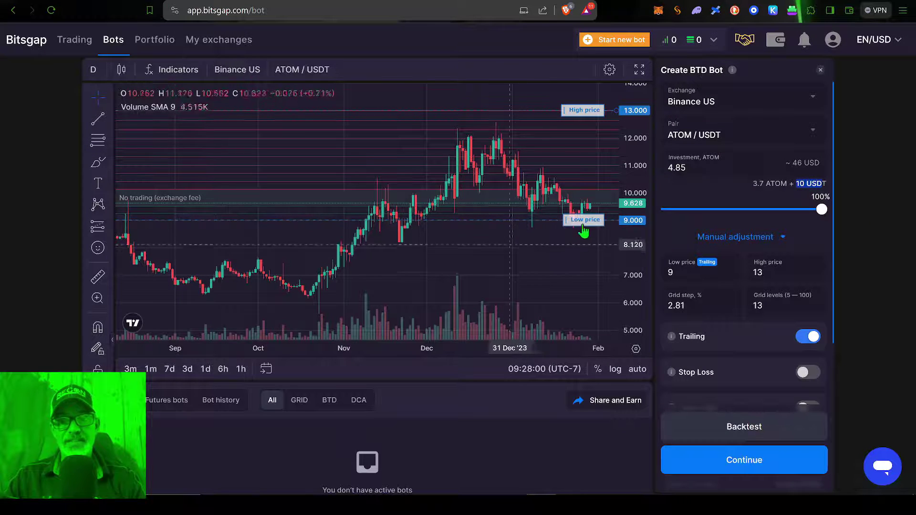
mouse_move(582, 301)
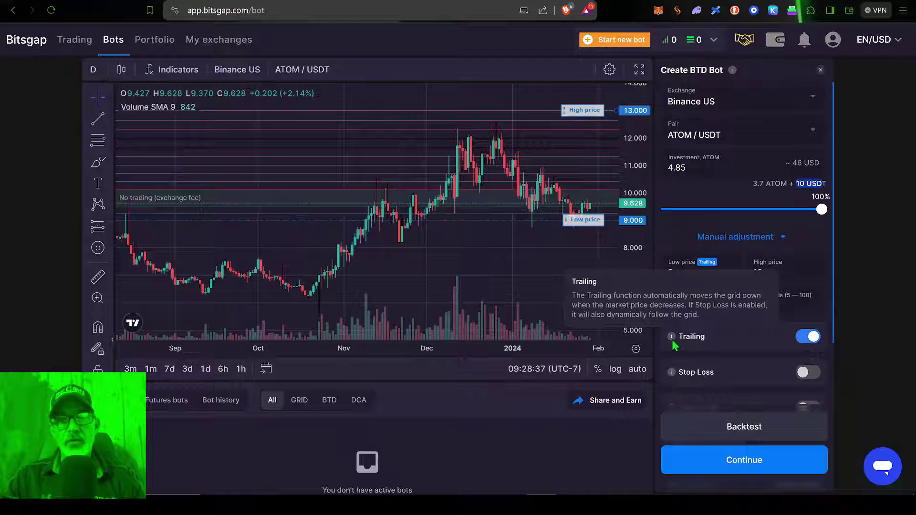
mouse_move(738, 258)
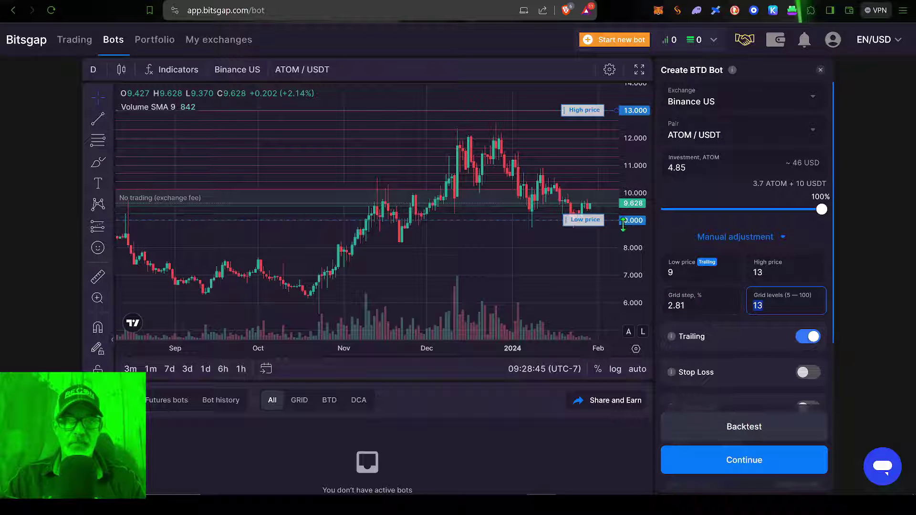
mouse_move(581, 144)
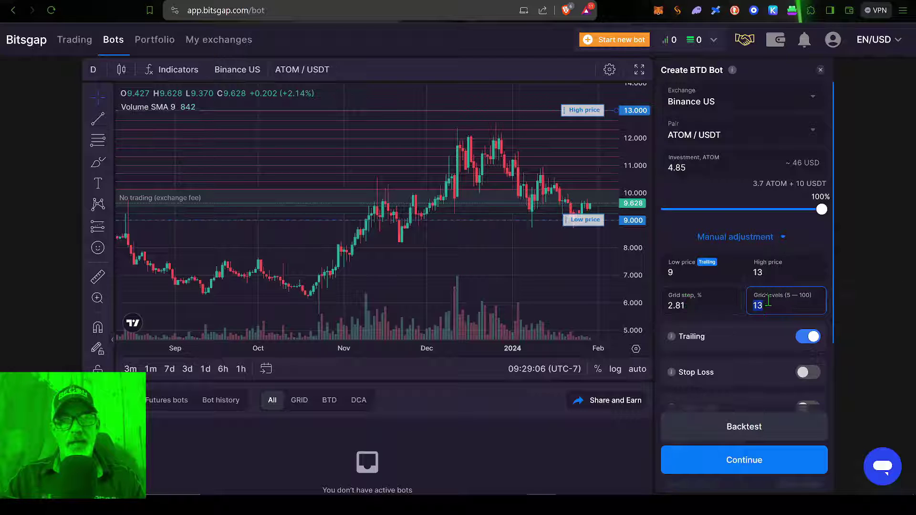
mouse_move(785, 300)
text(5)
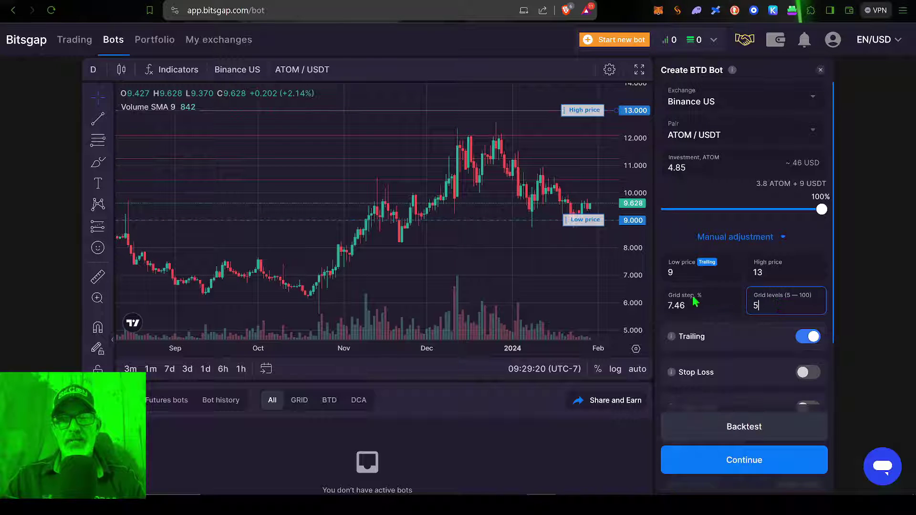
Apply 5 grid levels, giving a 7.46% grid step
click(701, 305)
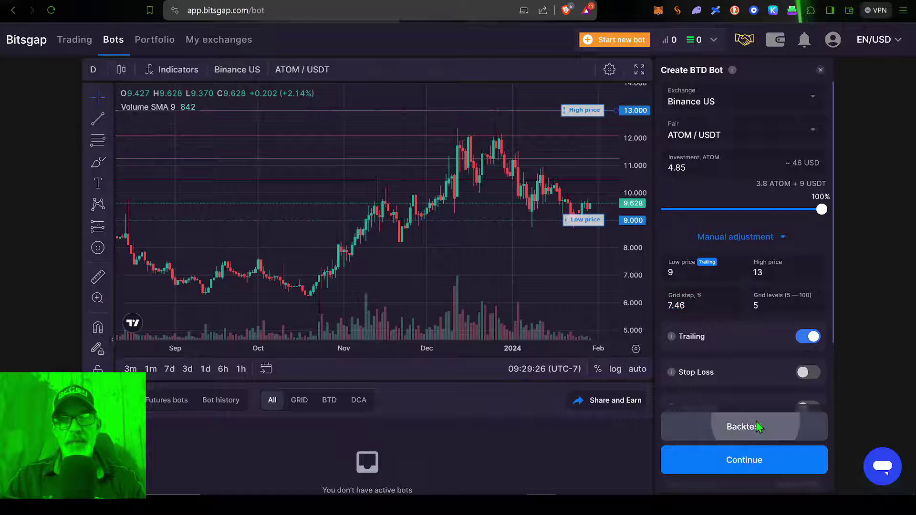
click(744, 427)
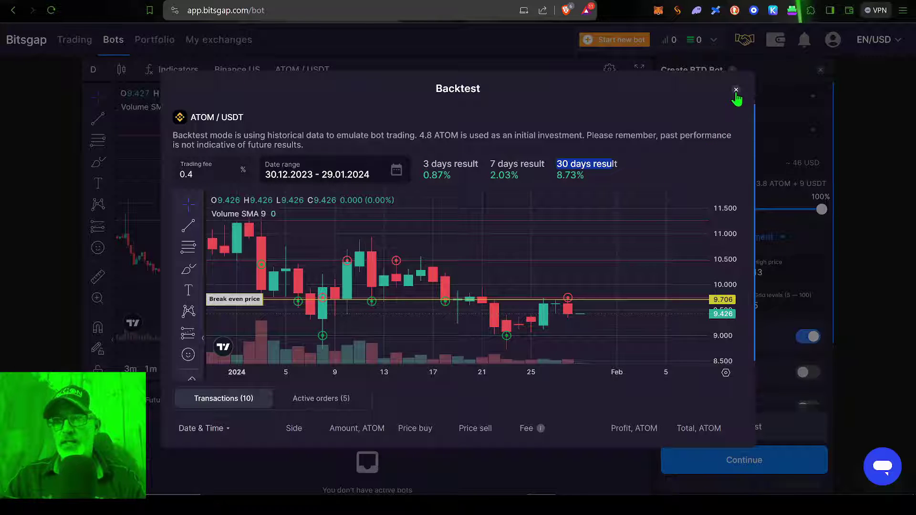
click(735, 89)
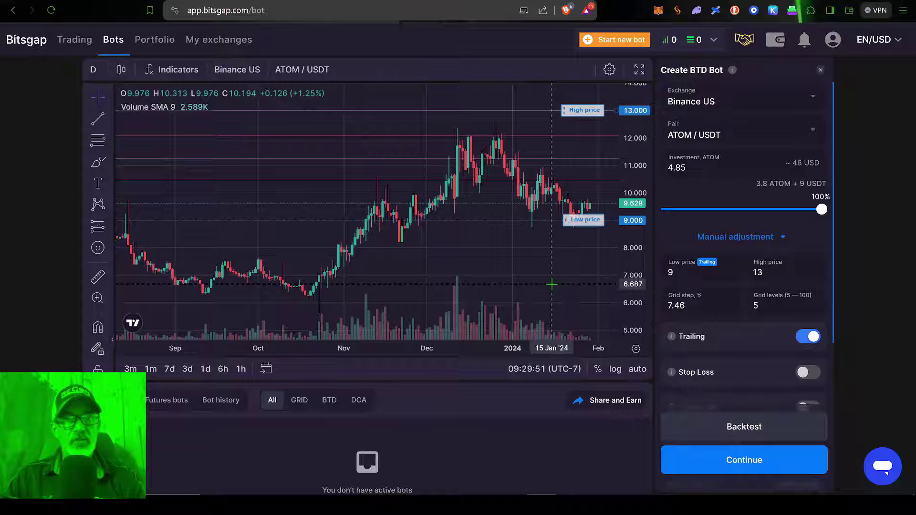
mouse_move(551, 261)
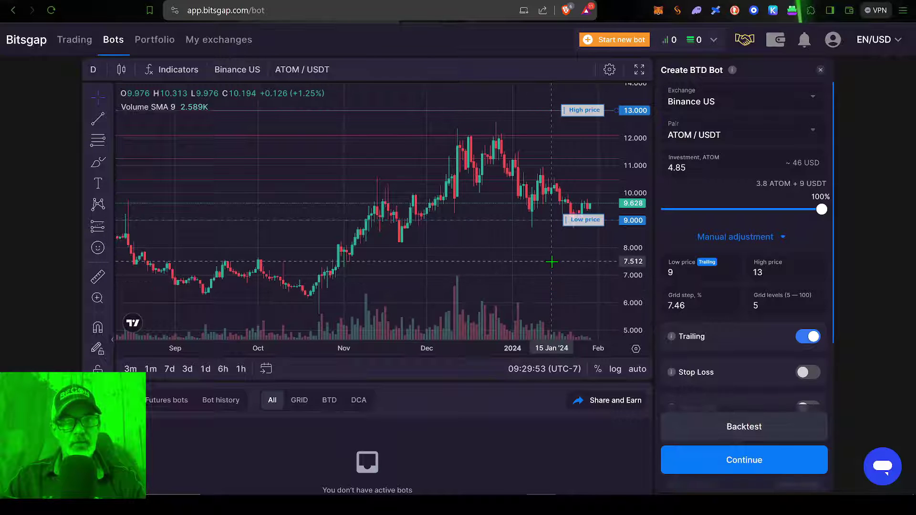
mouse_move(558, 273)
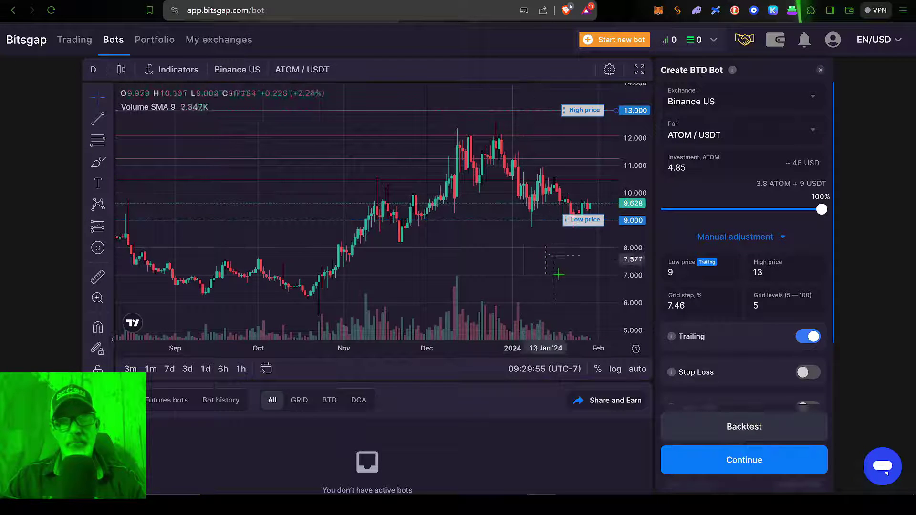
mouse_move(558, 274)
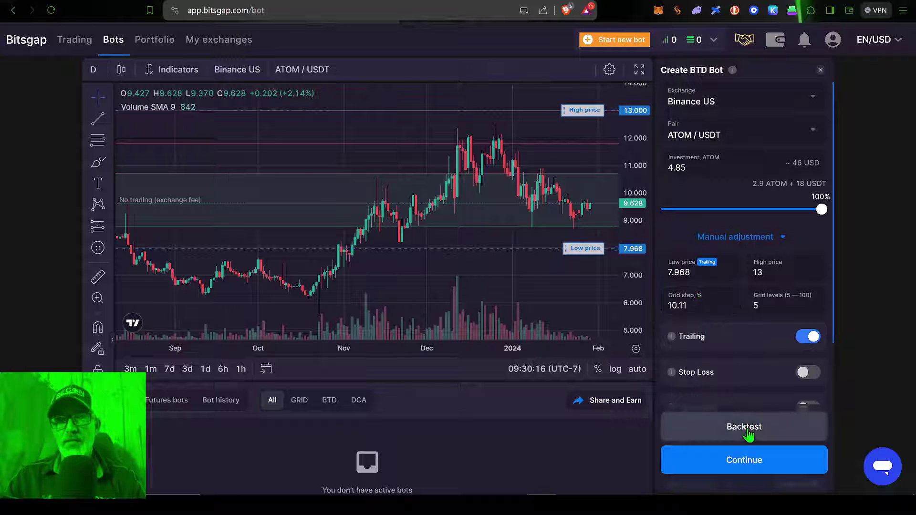
Backtest the 7.968 low price setting and review the results
click(743, 426)
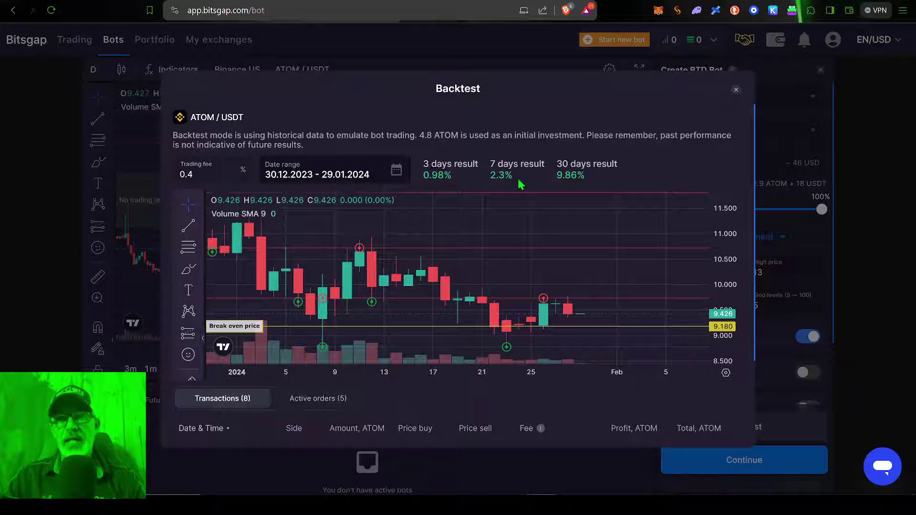
mouse_move(588, 188)
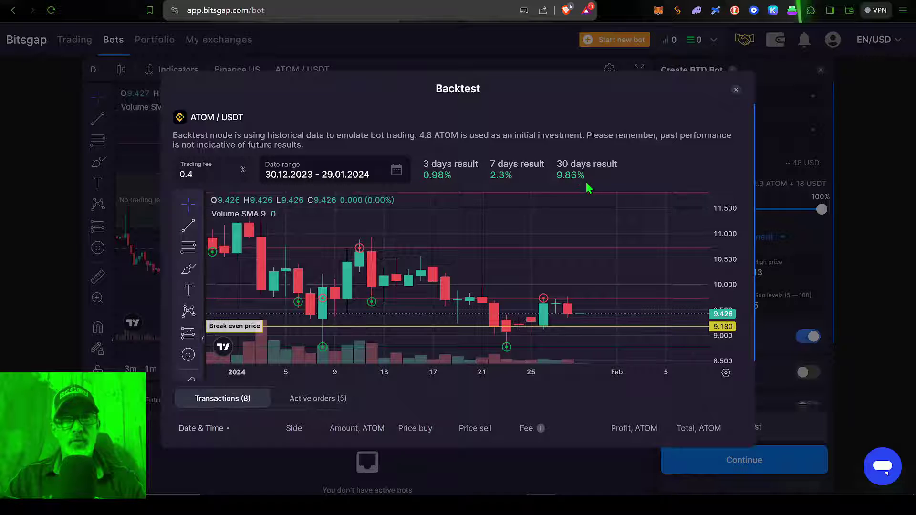
click(736, 90)
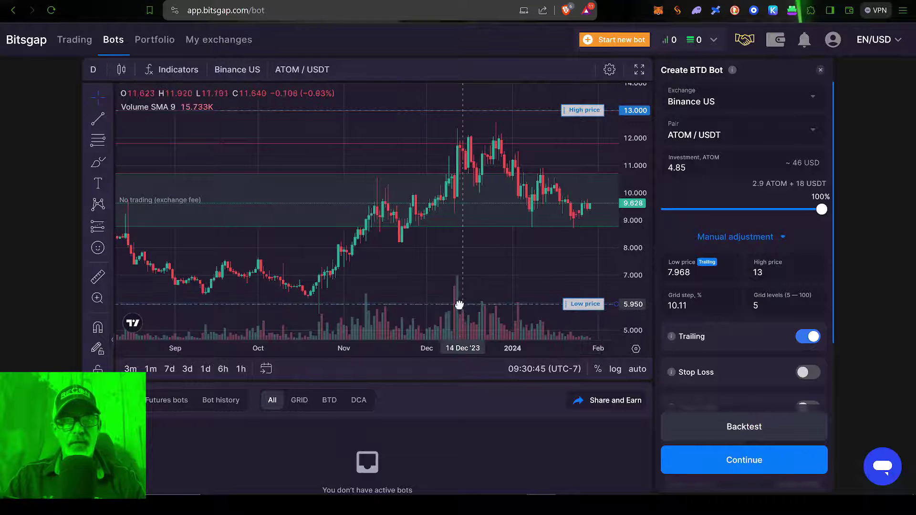
mouse_move(212, 295)
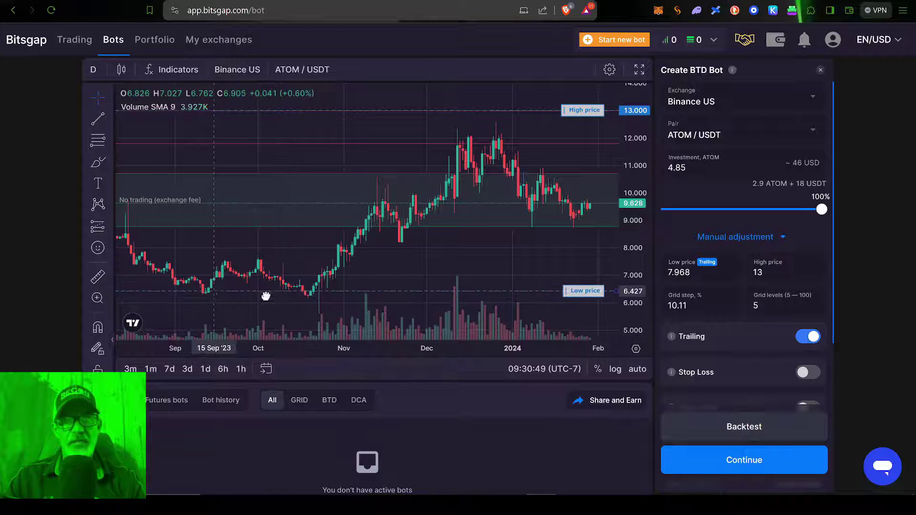
mouse_move(352, 303)
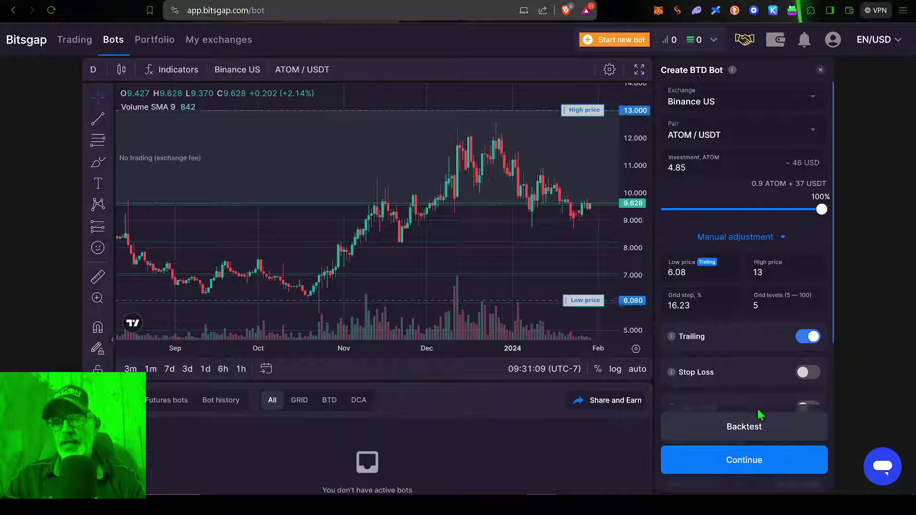
Backtest the 6.08 low price (3.12%) then the 7.99 low price (9.8% monthly)
click(743, 427)
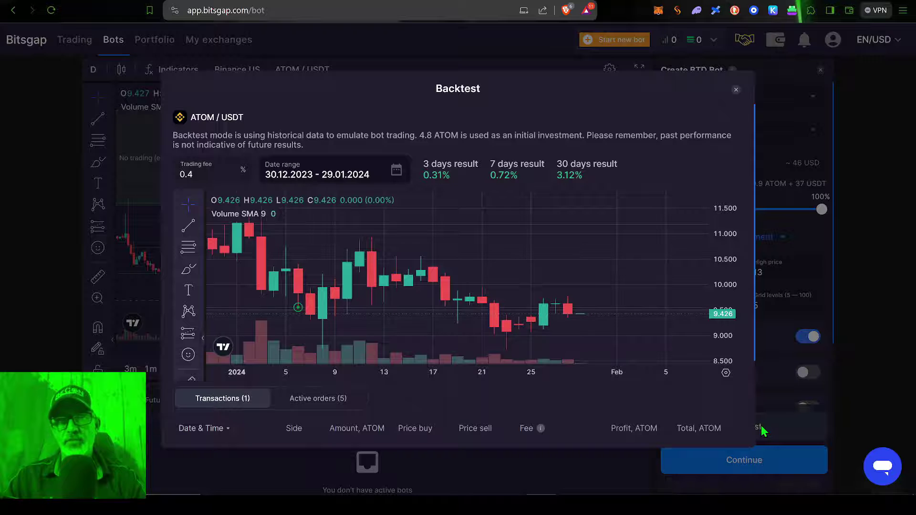
mouse_move(452, 184)
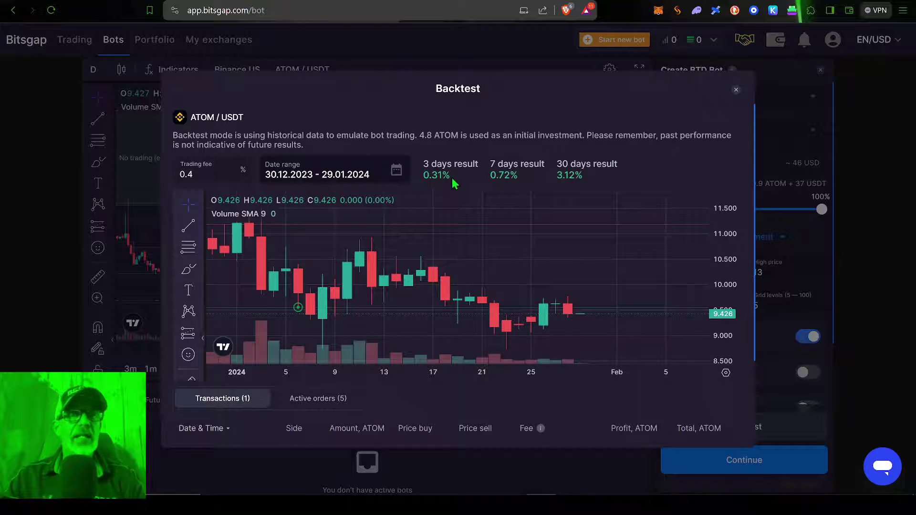
click(736, 89)
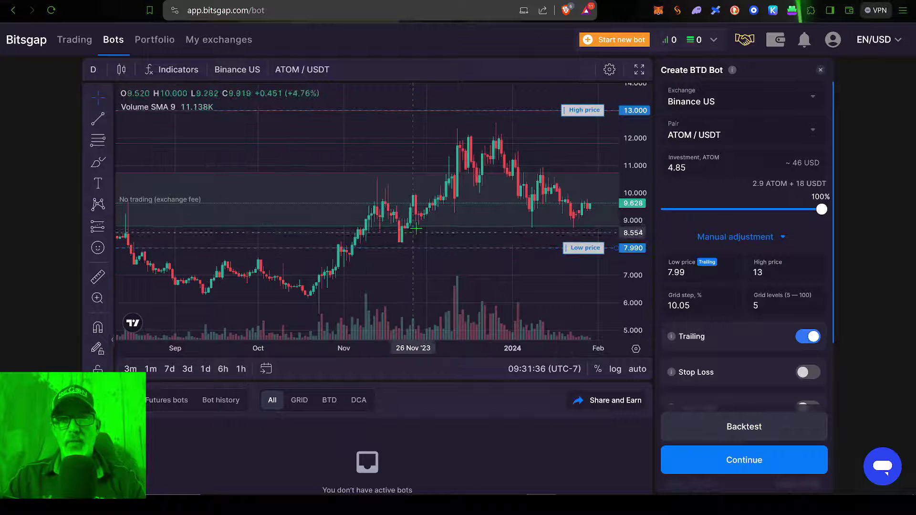
mouse_move(387, 232)
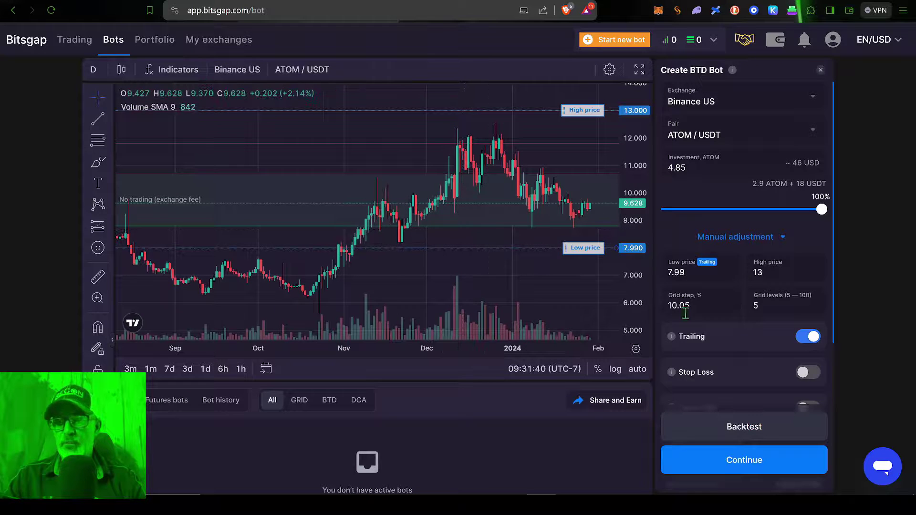
click(743, 426)
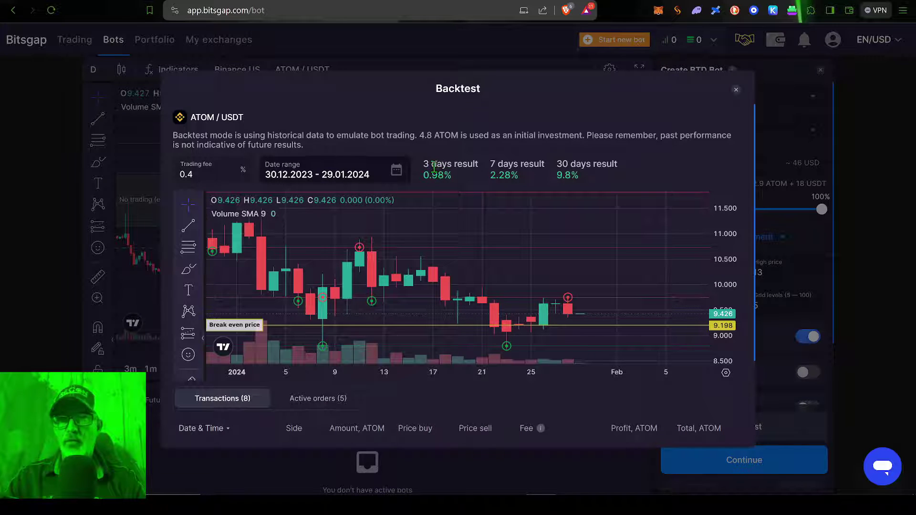
mouse_move(642, 178)
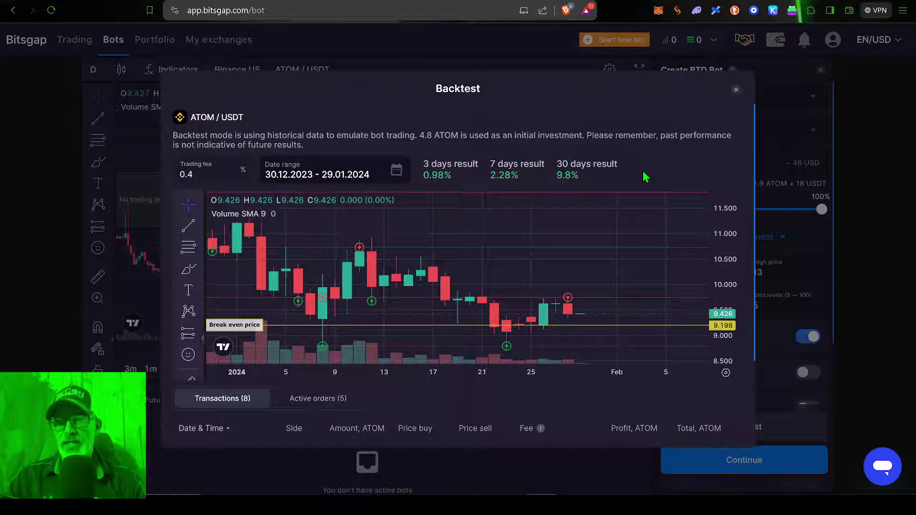
click(735, 90)
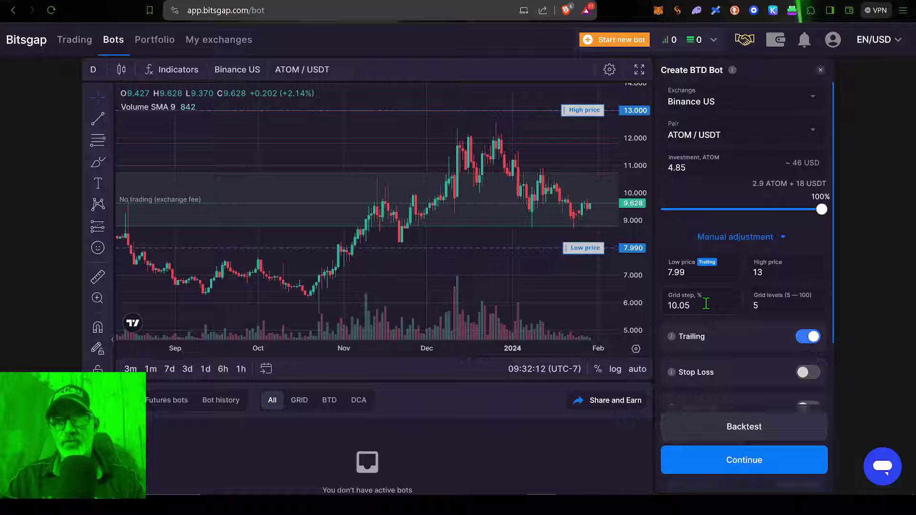
mouse_move(832, 272)
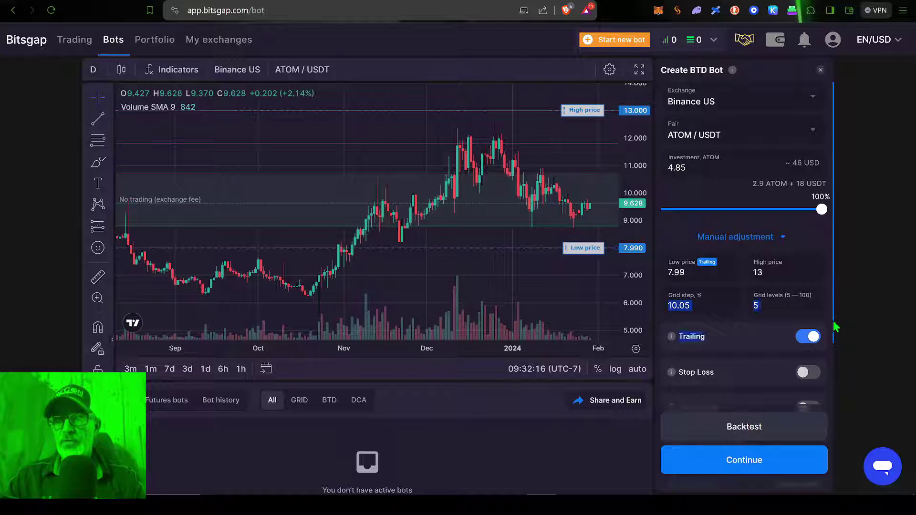
scroll(down, 3)
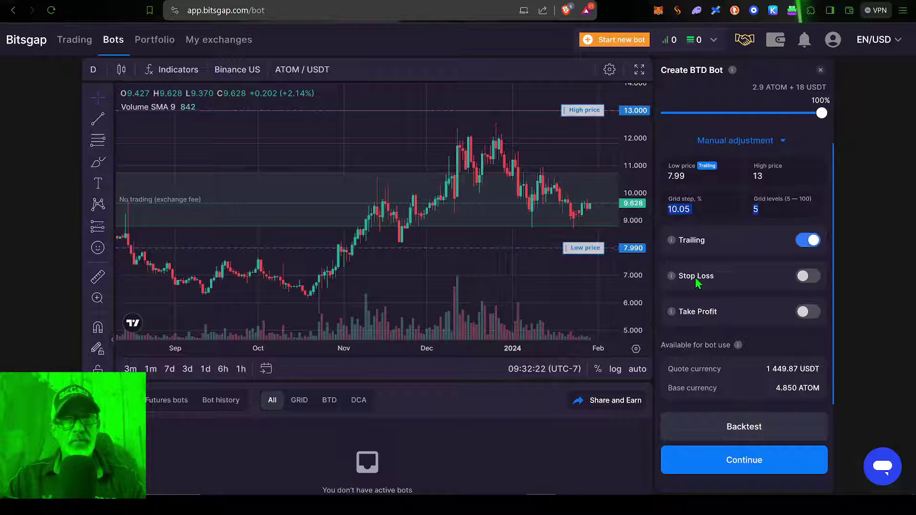
mouse_move(550, 320)
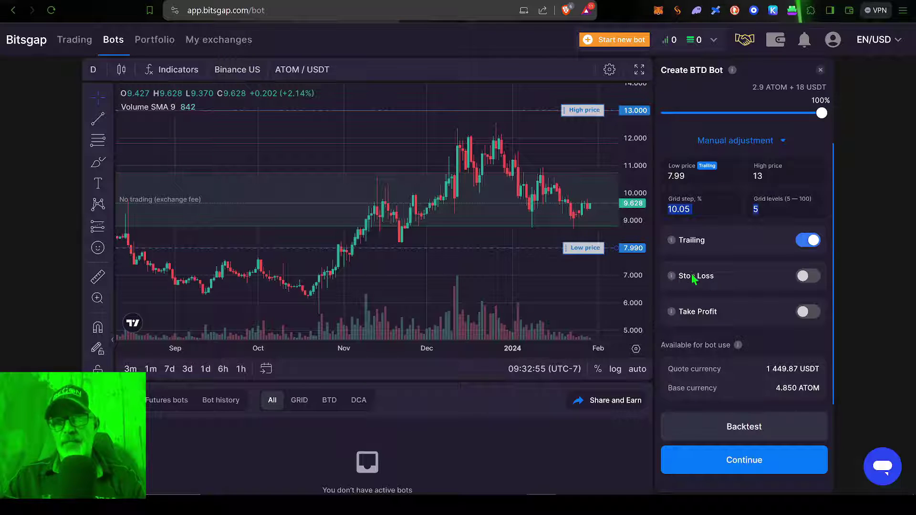
mouse_move(559, 196)
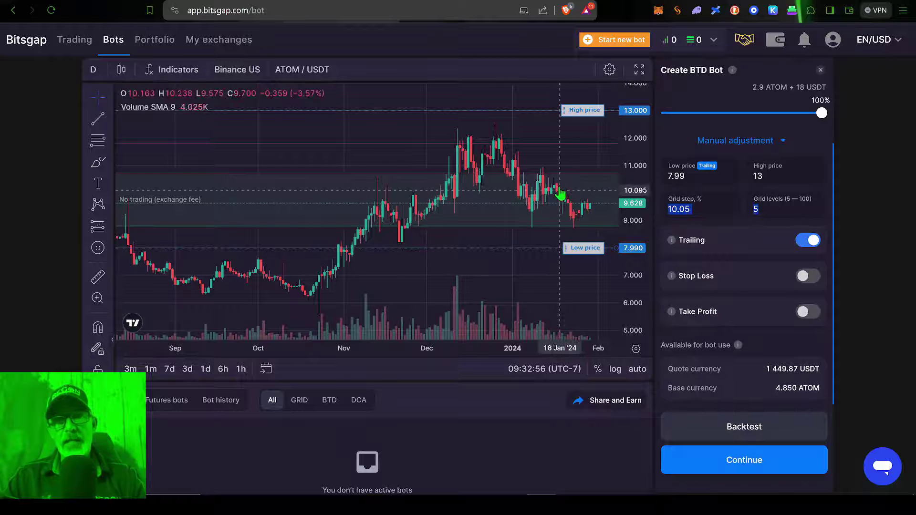
mouse_move(559, 127)
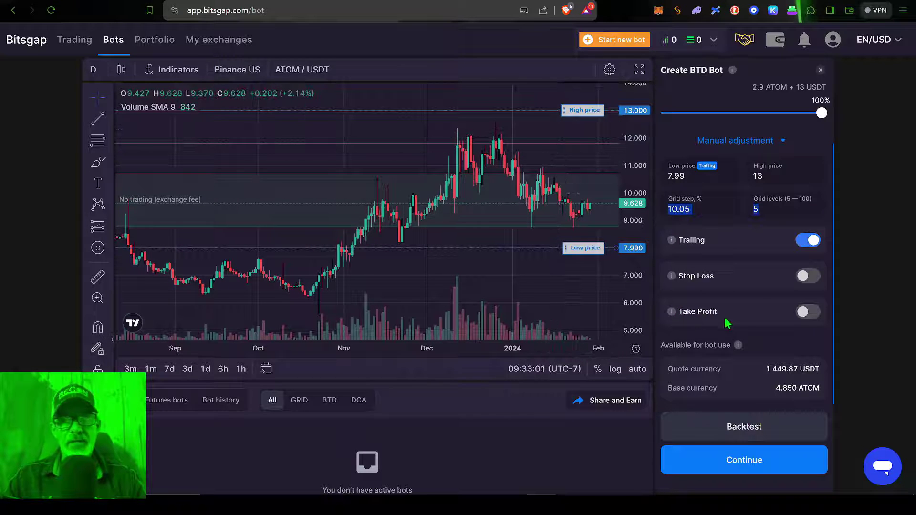
mouse_move(756, 377)
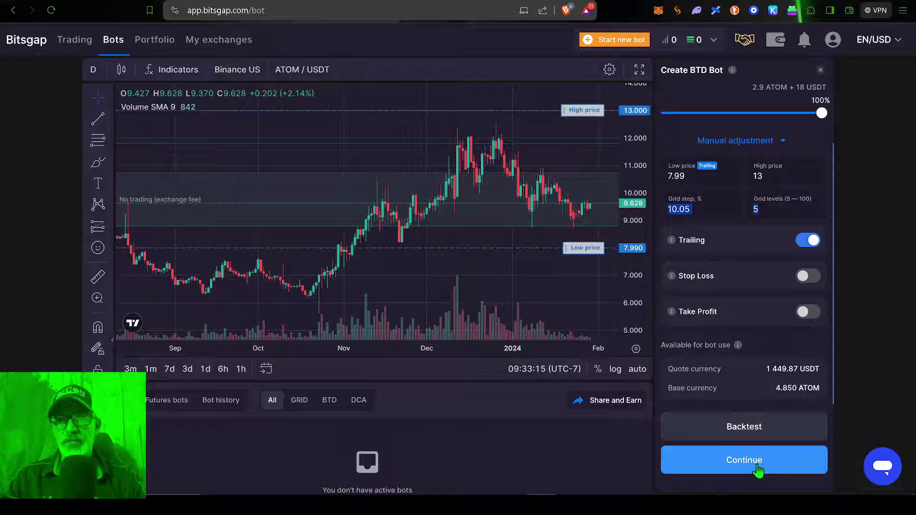
Continue to the Preview BTD Bot summary and start the 5-level ATOM/USDT bot
click(744, 460)
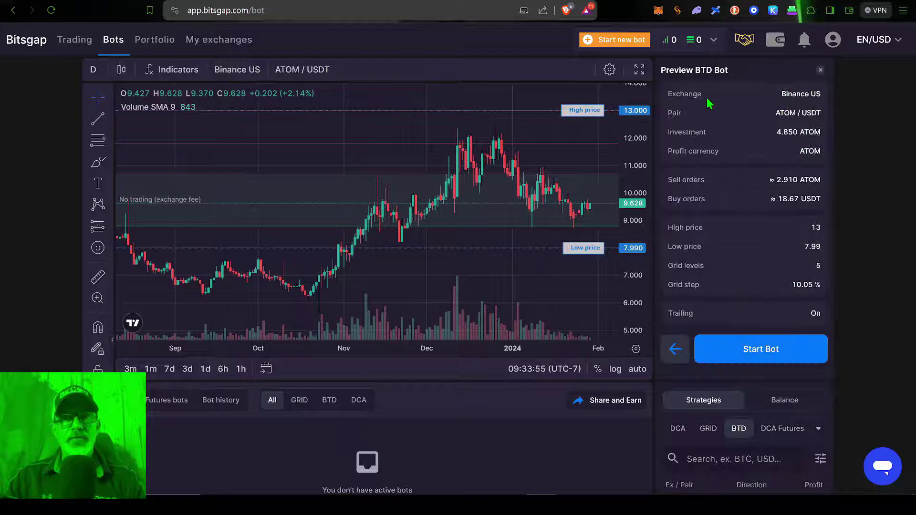
mouse_move(751, 275)
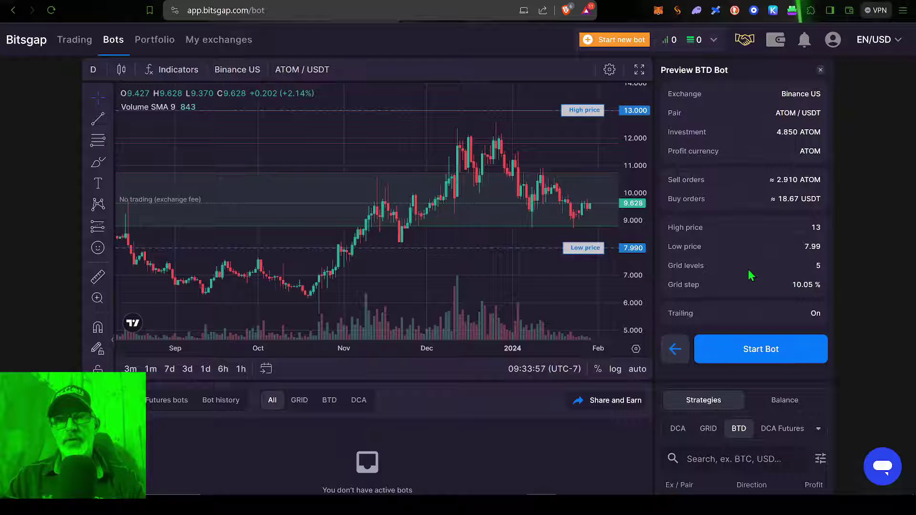
mouse_move(711, 252)
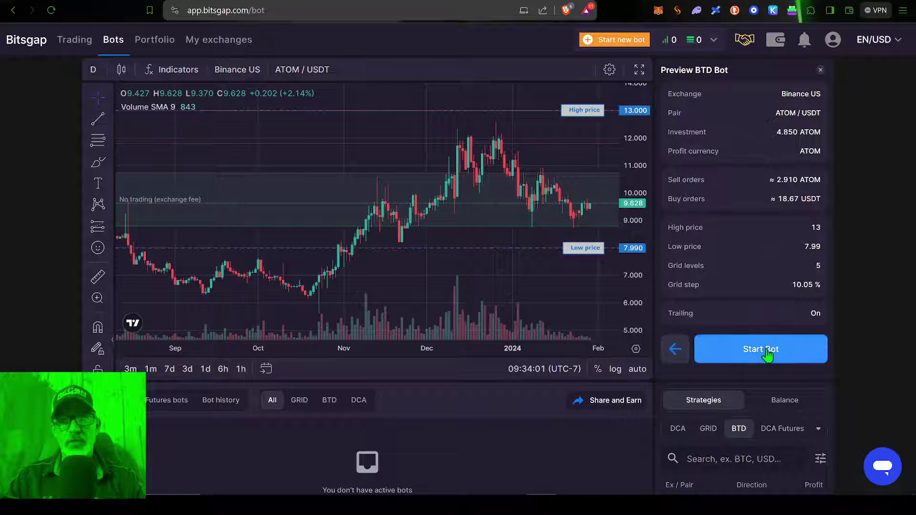
click(760, 349)
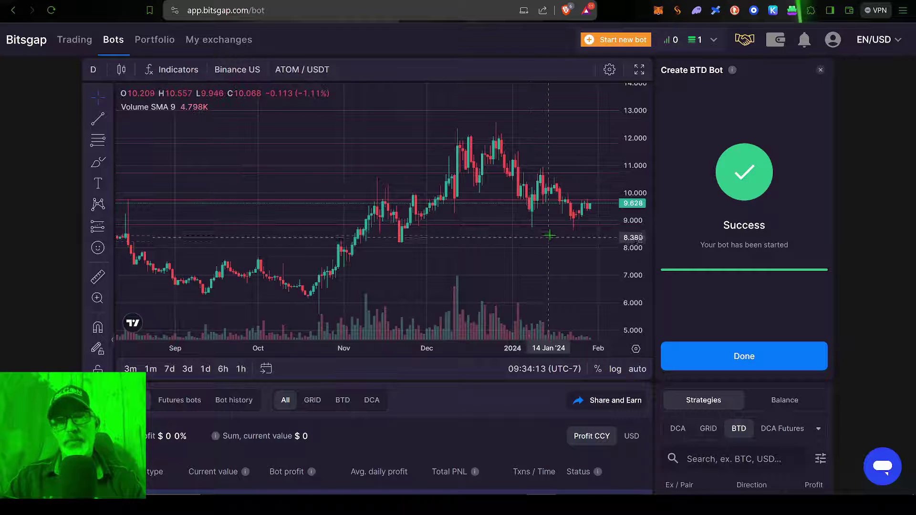
Finish with Done to view the active bot's details (-0.003 ATOM profit, 4.842 ATOM value)
click(744, 356)
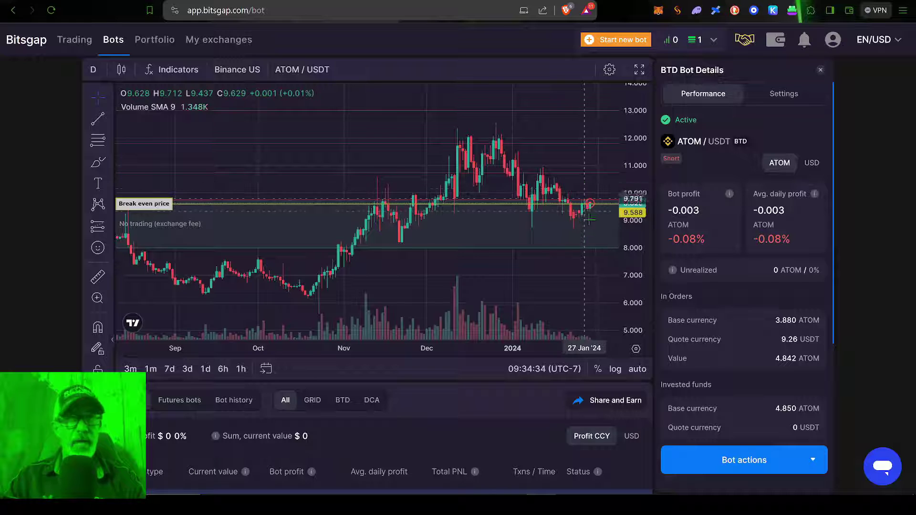
mouse_move(573, 267)
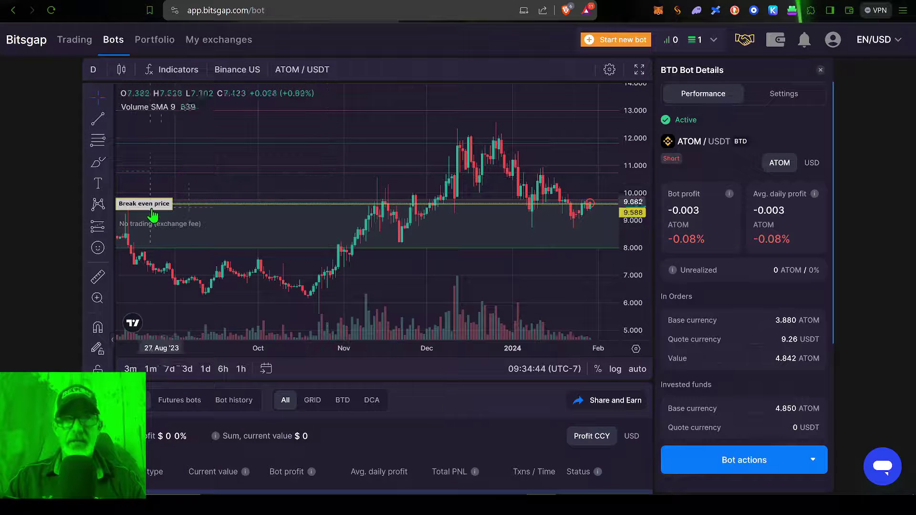
mouse_move(578, 220)
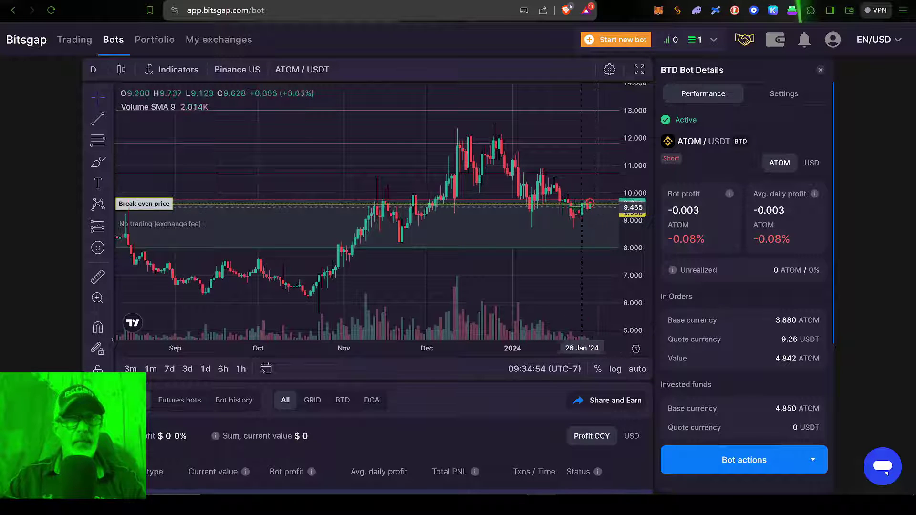
mouse_move(595, 124)
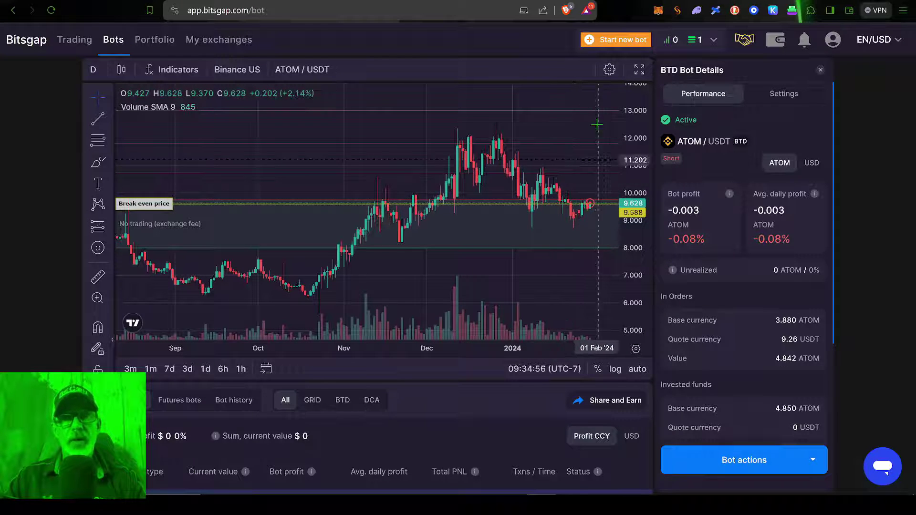
mouse_move(594, 134)
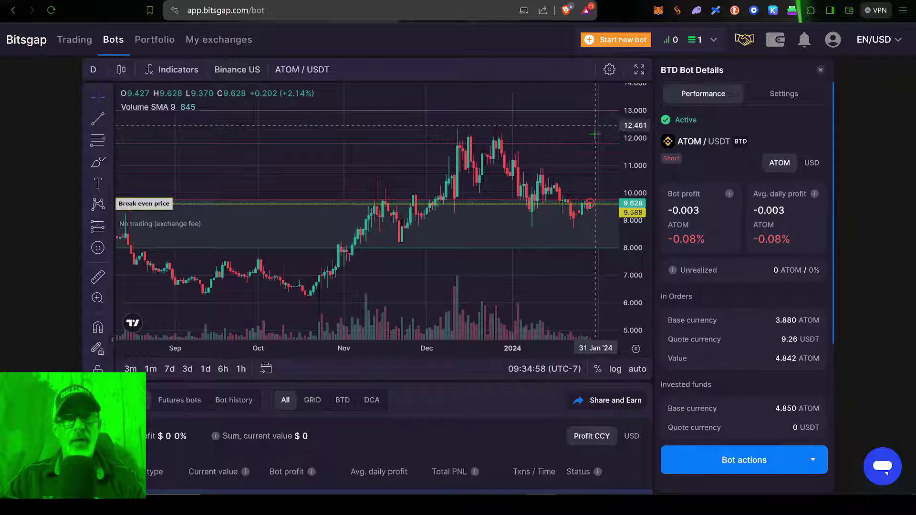